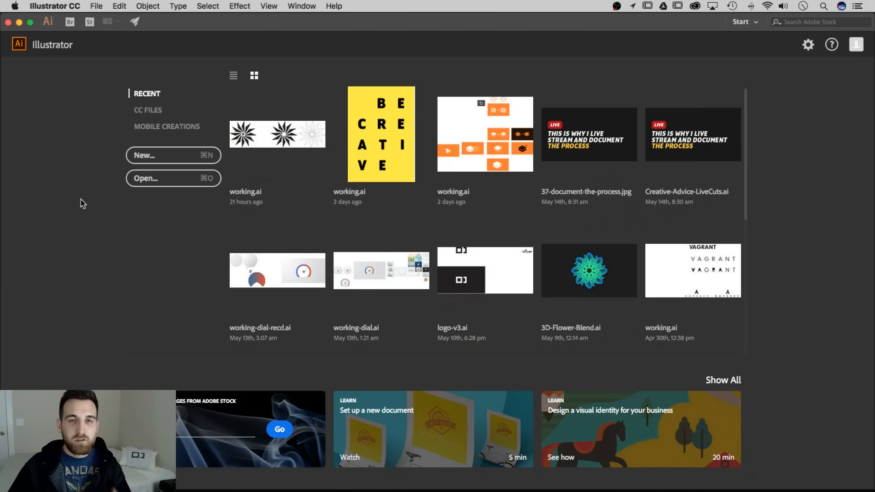
pyautogui.moveTo(144, 159)
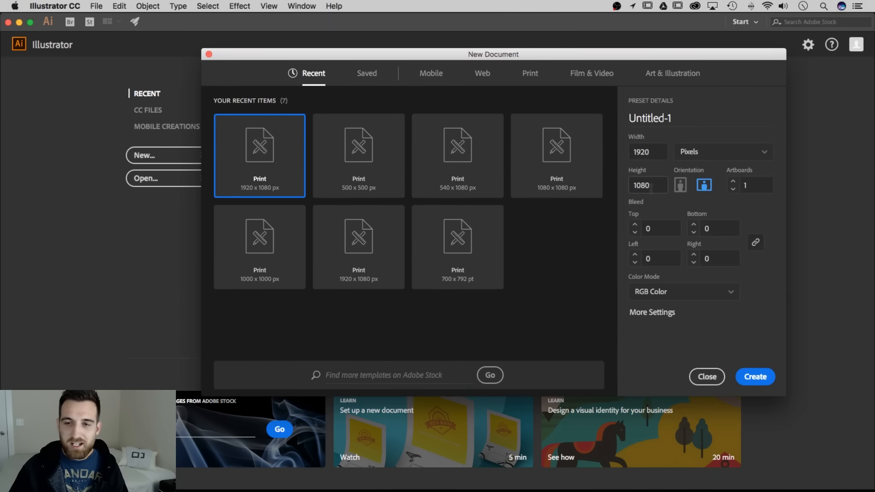
pyautogui.moveTo(738, 294)
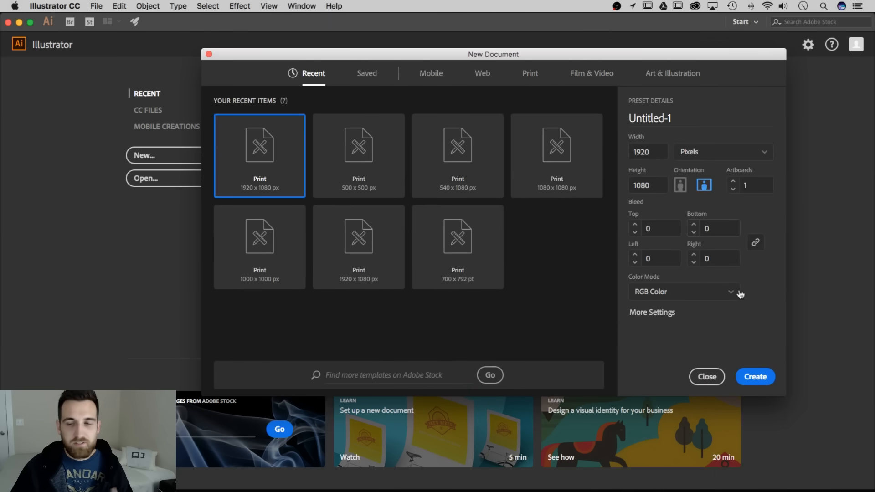
# Create a new 1920×1080 px RGB document from the default preset
pyautogui.click(755, 377)
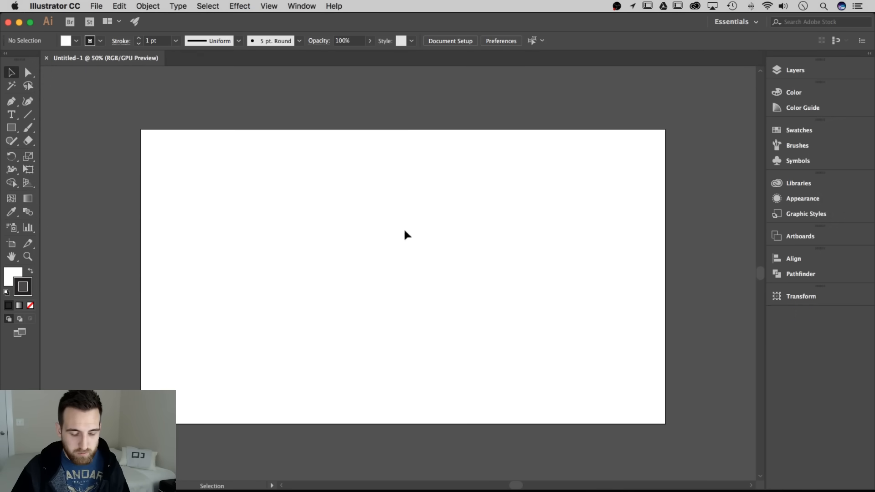
pyautogui.moveTo(10, 128)
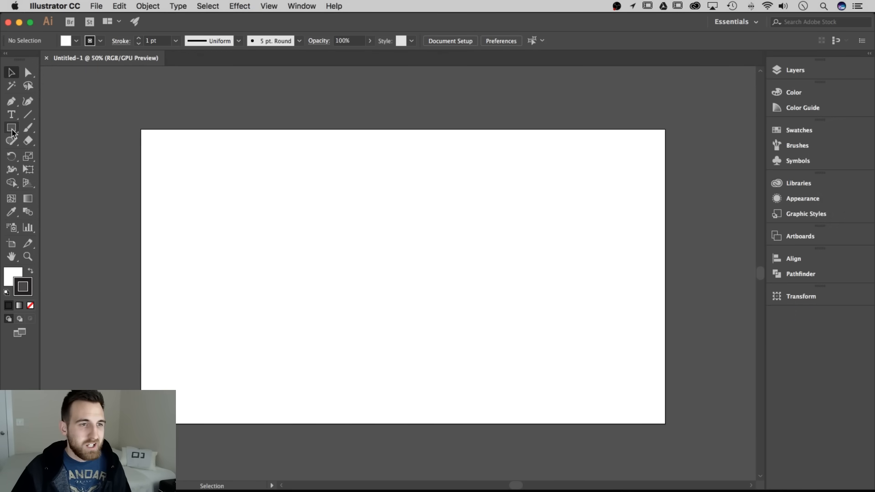
# Draw a 404 px guide circle with no fill and a thin outline, then deselect it
pyautogui.click(11, 128)
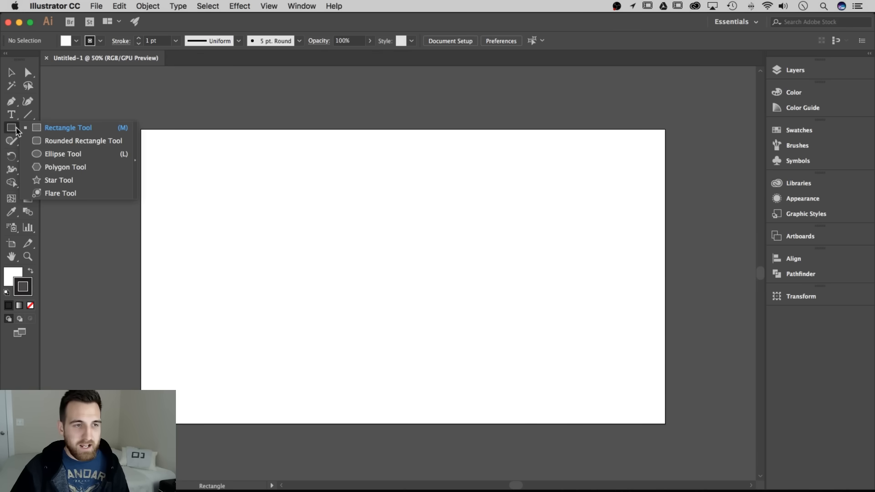
pyautogui.click(62, 153)
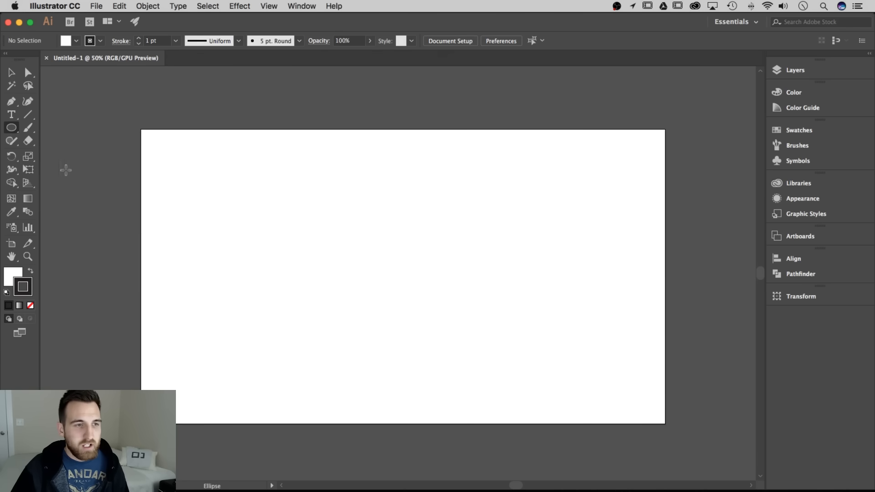
pyautogui.moveTo(27, 128)
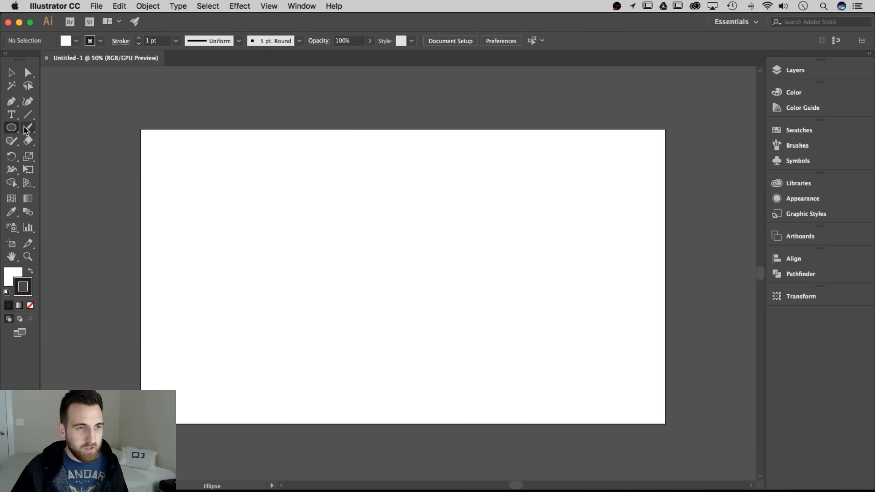
pyautogui.moveTo(357, 201)
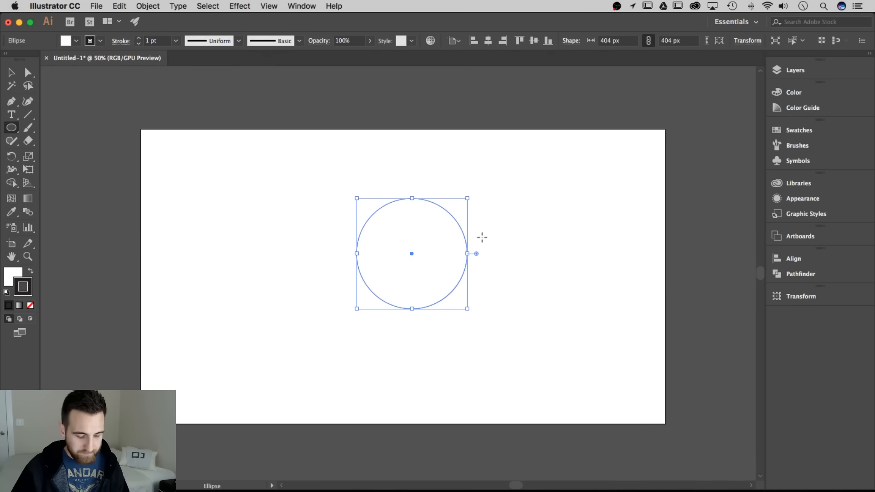
pyautogui.click(11, 72)
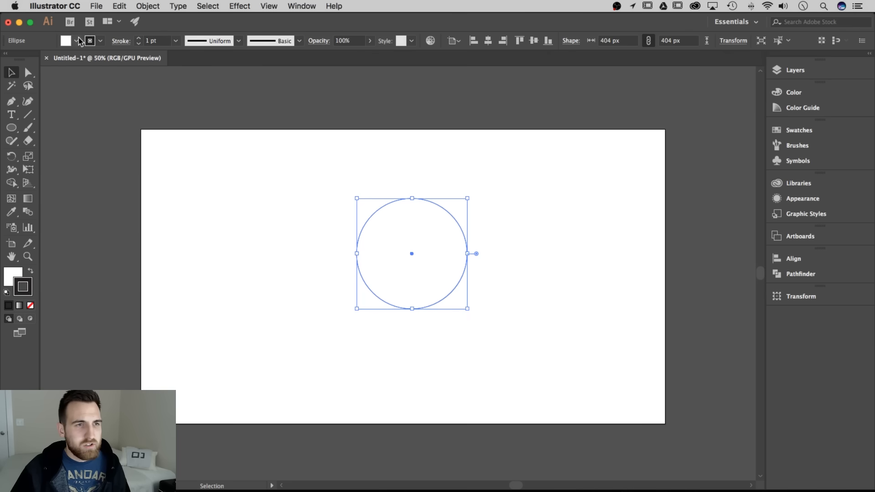
pyautogui.click(75, 40)
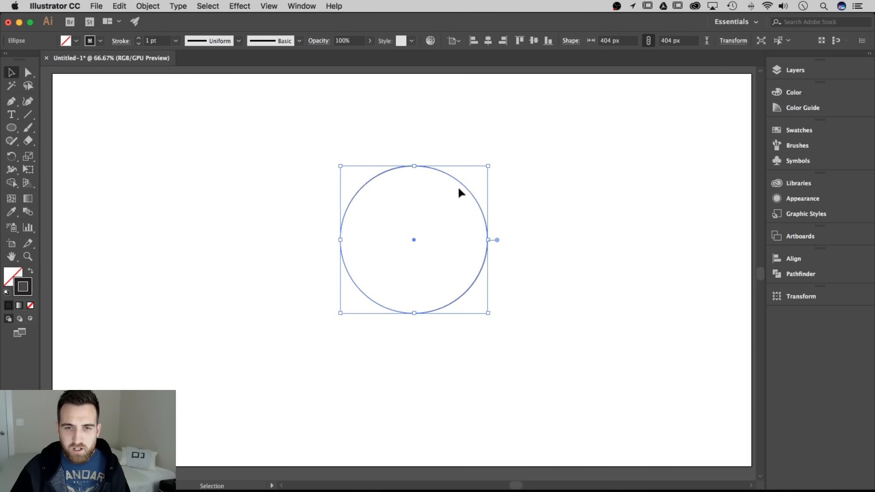
pyautogui.click(545, 266)
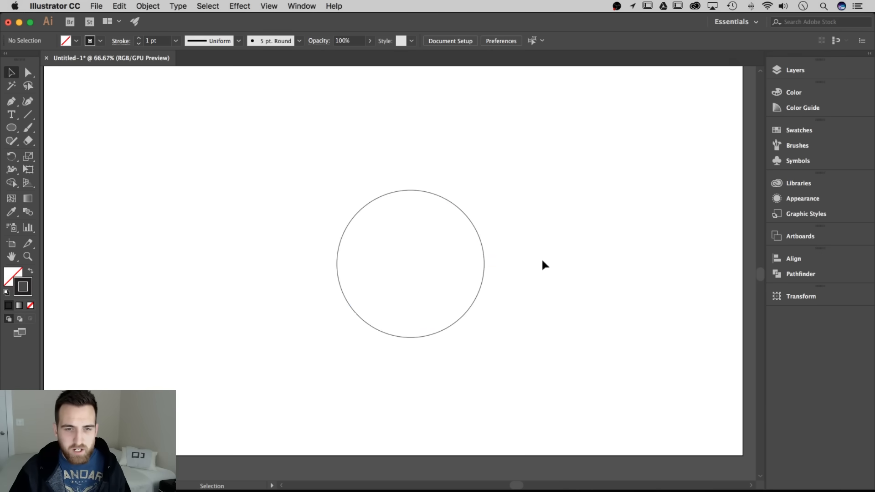
pyautogui.moveTo(541, 256)
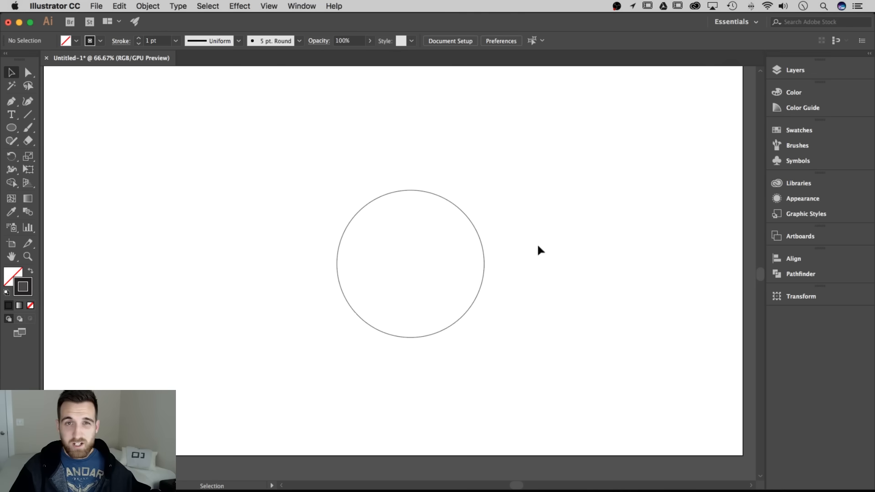
pyautogui.moveTo(233, 154)
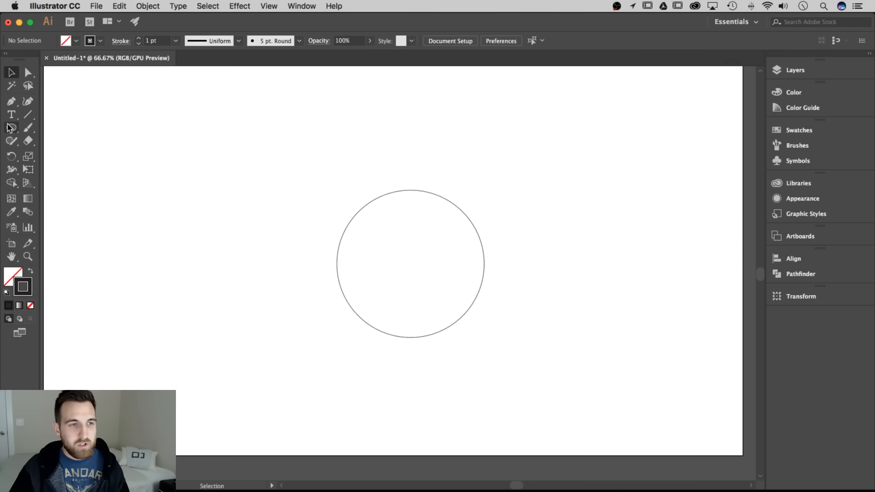
# Create a 3-sided polygon beside the circle with a pink fill and no stroke
pyautogui.click(11, 127)
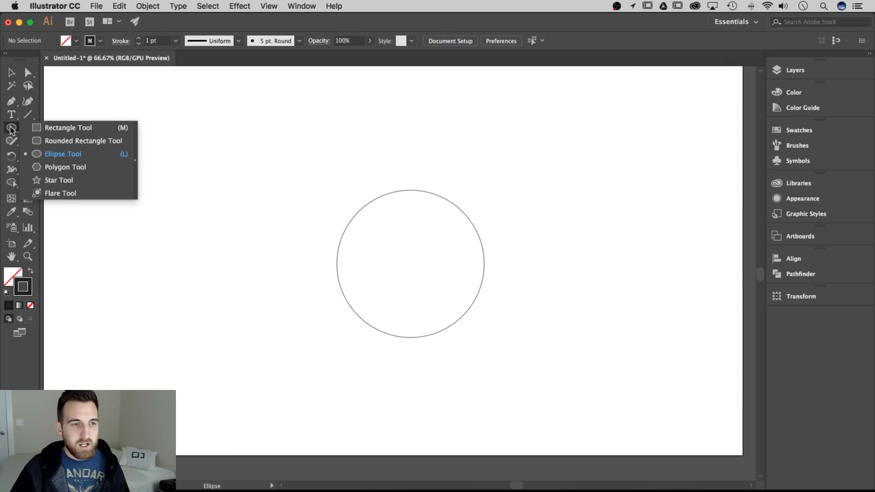
pyautogui.moveTo(56, 141)
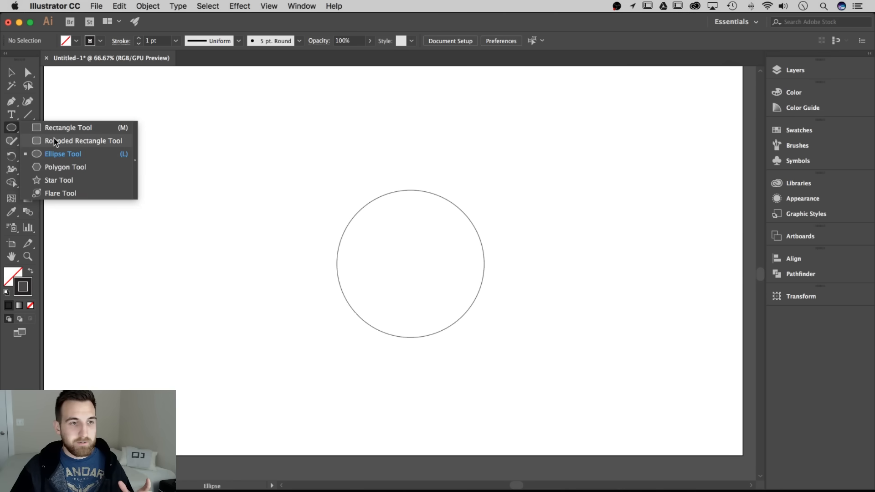
pyautogui.moveTo(65, 167)
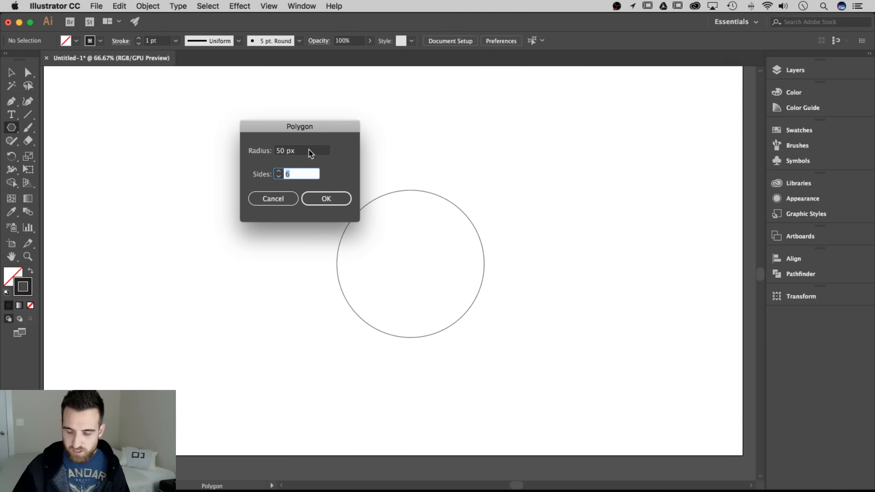
pyautogui.write('3')
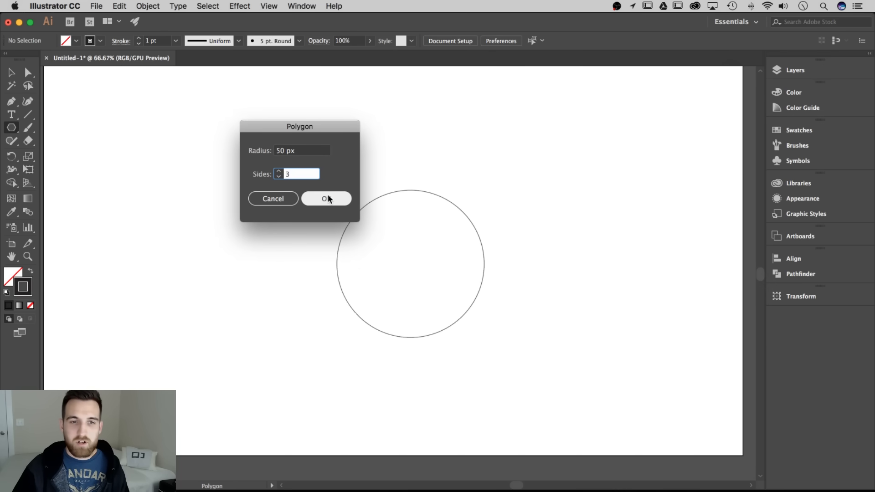
pyautogui.click(326, 199)
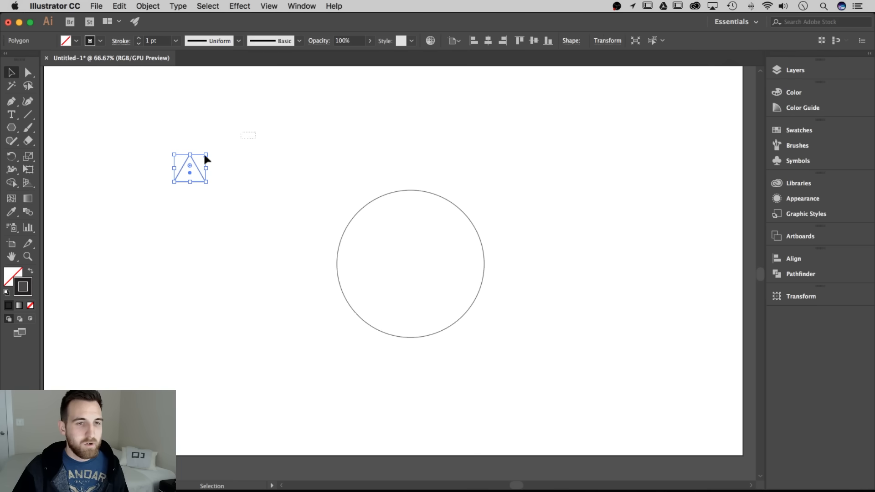
pyautogui.click(76, 40)
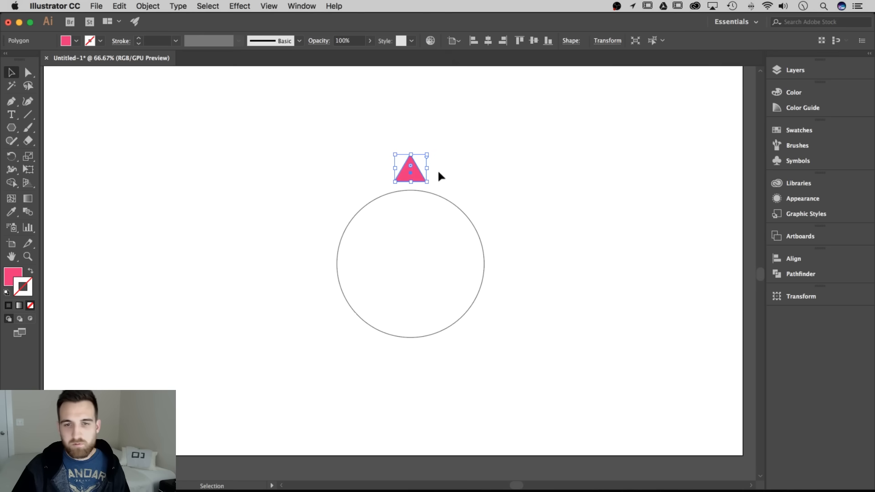
pyautogui.moveTo(410, 178)
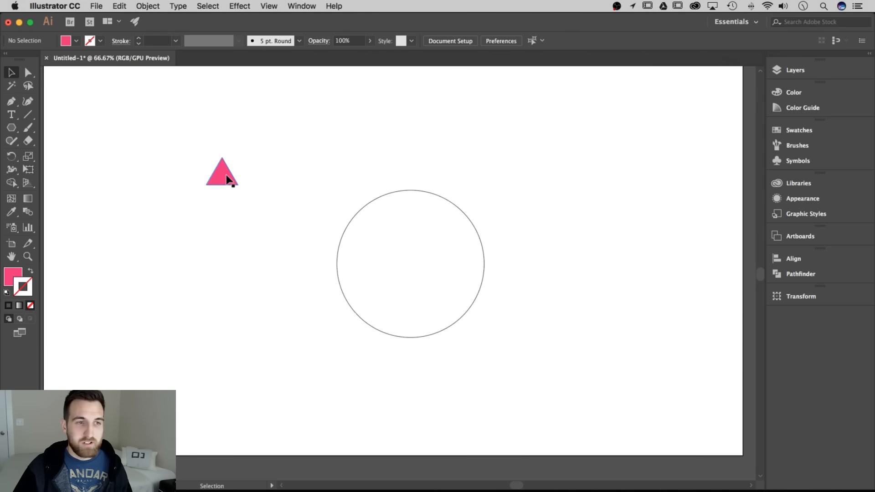
pyautogui.click(222, 173)
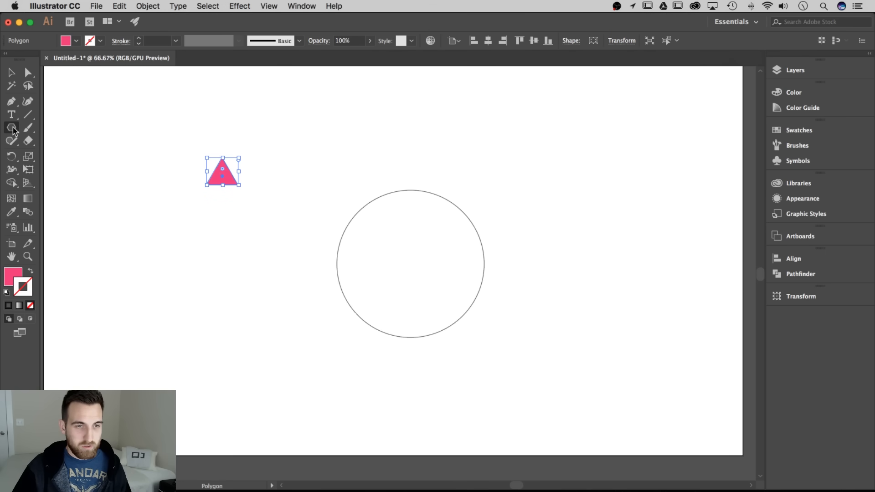
# Draw a tiny black-filled dot just below the pink triangle, then deselect it
pyautogui.click(12, 127)
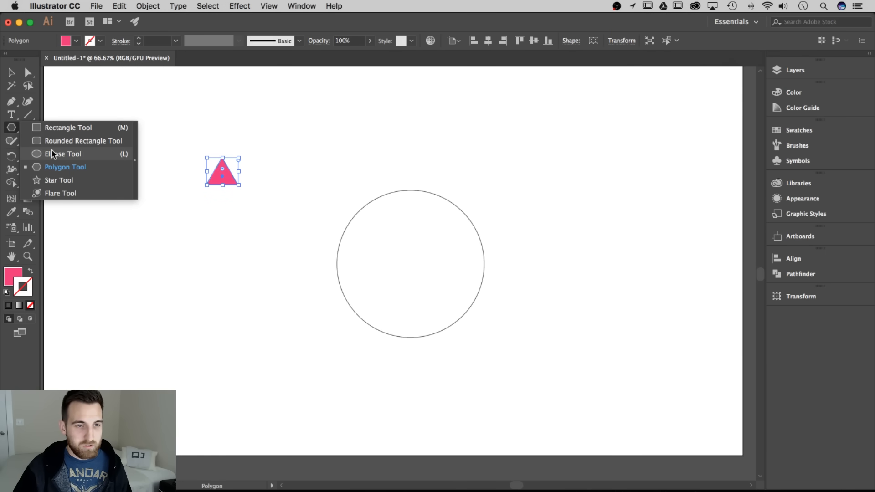
pyautogui.click(63, 153)
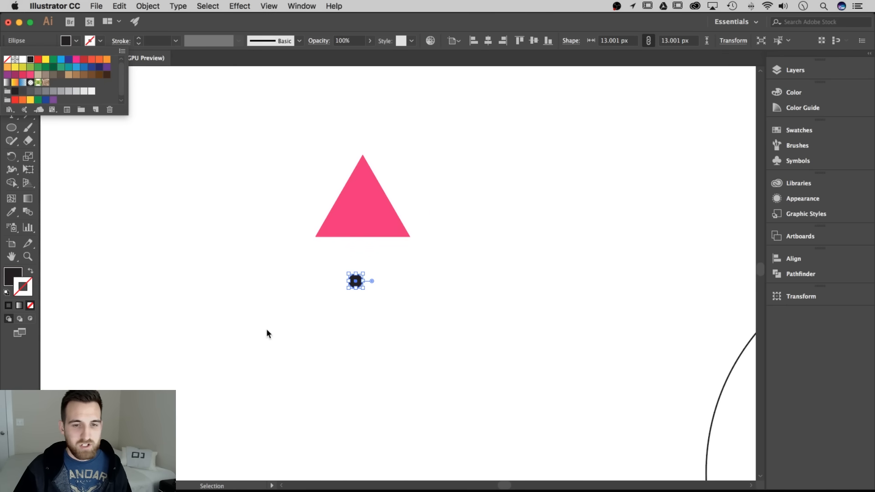
pyautogui.click(406, 318)
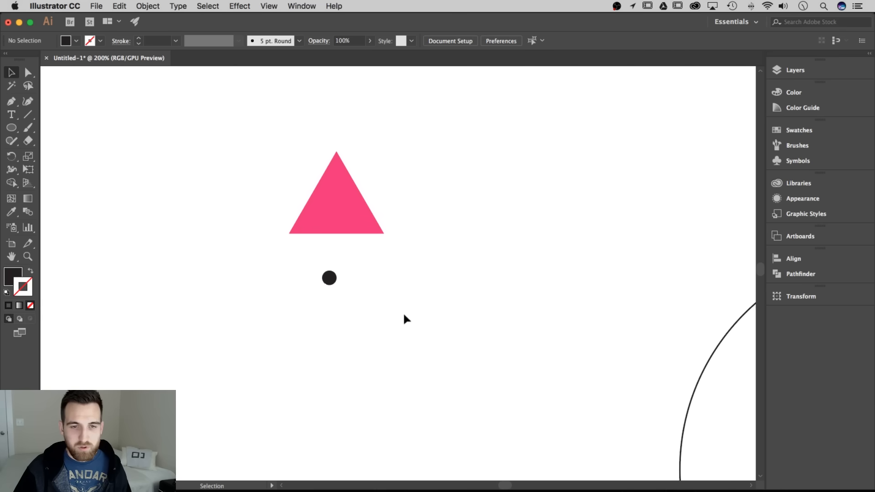
pyautogui.click(329, 278)
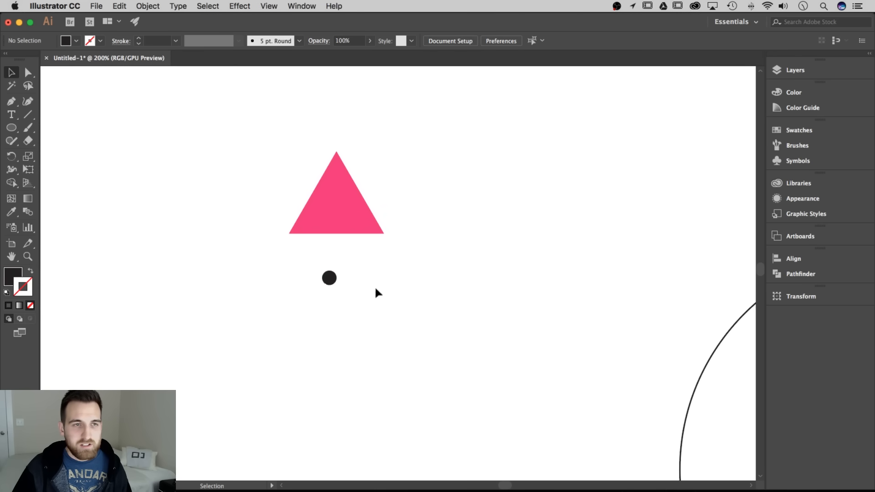
# Open the View menu's display options
pyautogui.click(268, 5)
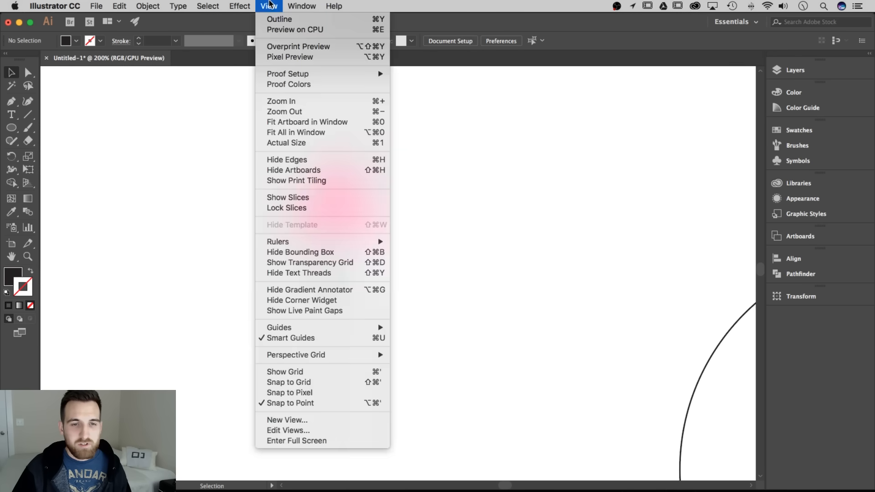
pyautogui.moveTo(290, 338)
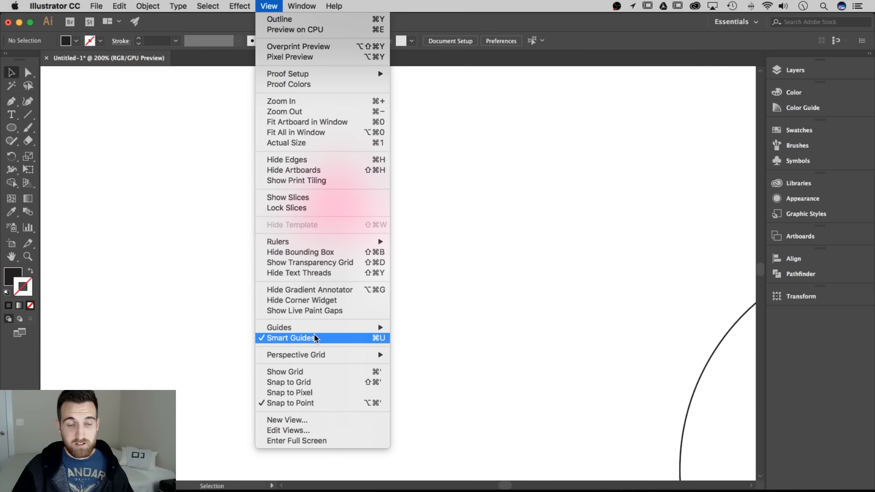
pyautogui.moveTo(529, 281)
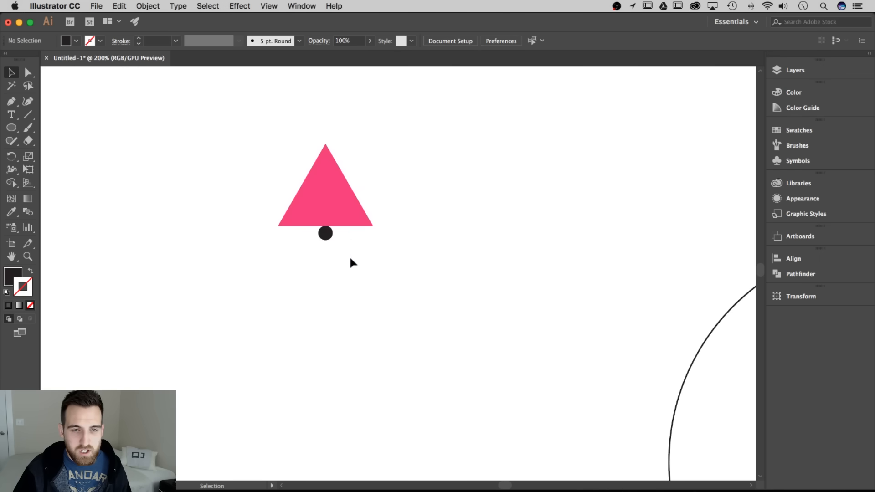
pyautogui.moveTo(357, 257)
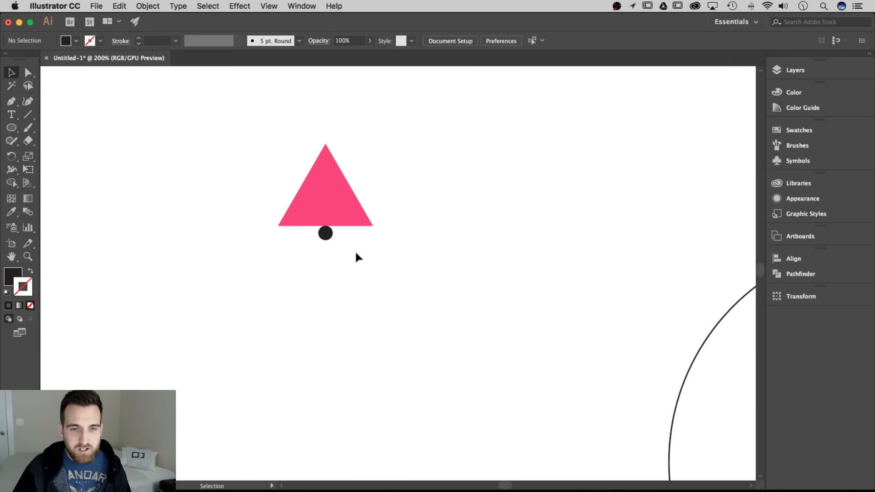
pyautogui.moveTo(365, 260)
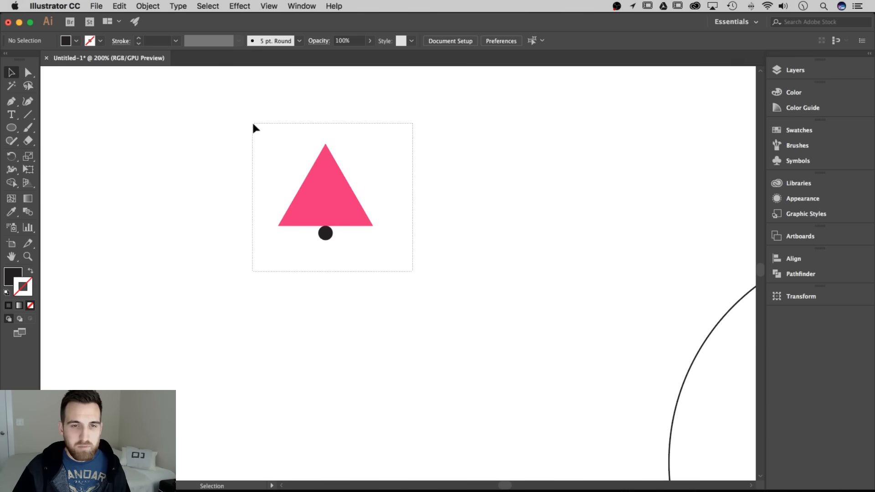
# Group the selected pink triangle and black dot into a single group
pyautogui.rightClick(326, 189)
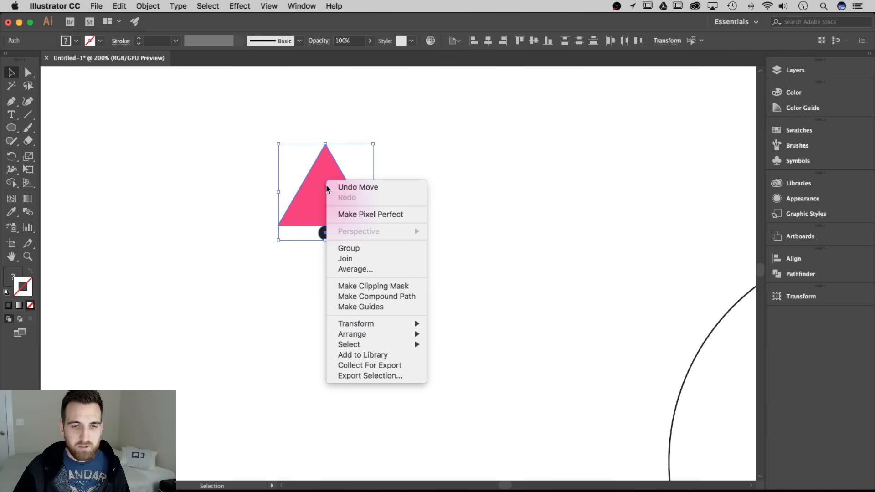
pyautogui.moveTo(363, 248)
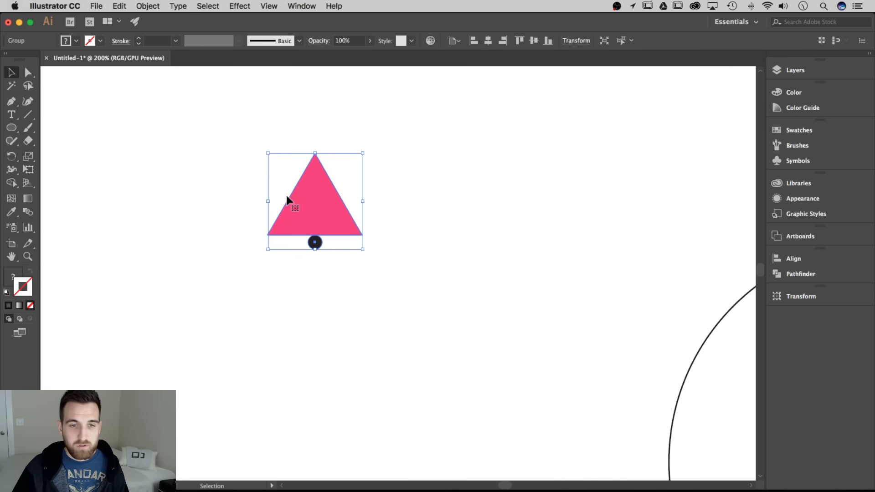
pyautogui.moveTo(349, 204)
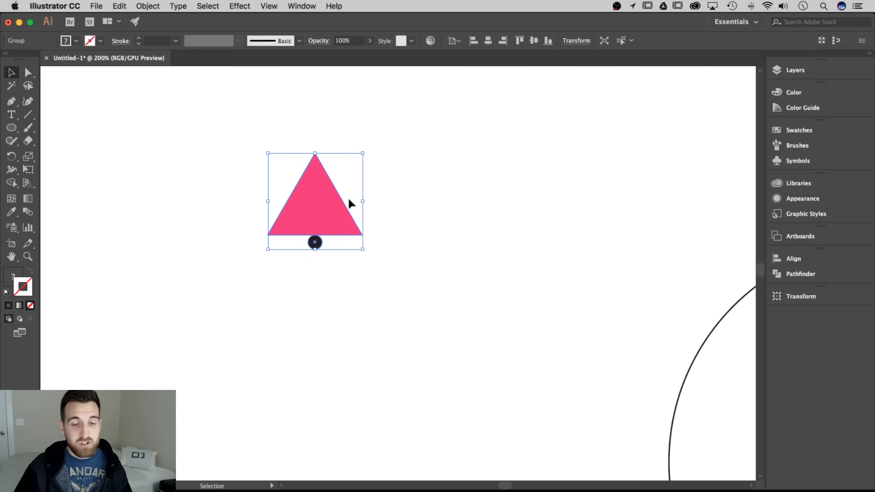
pyautogui.moveTo(457, 177)
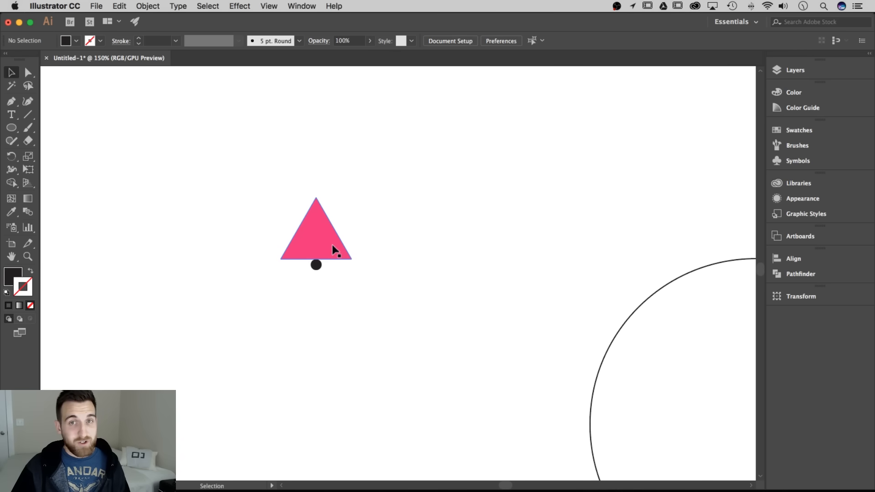
pyautogui.click(315, 229)
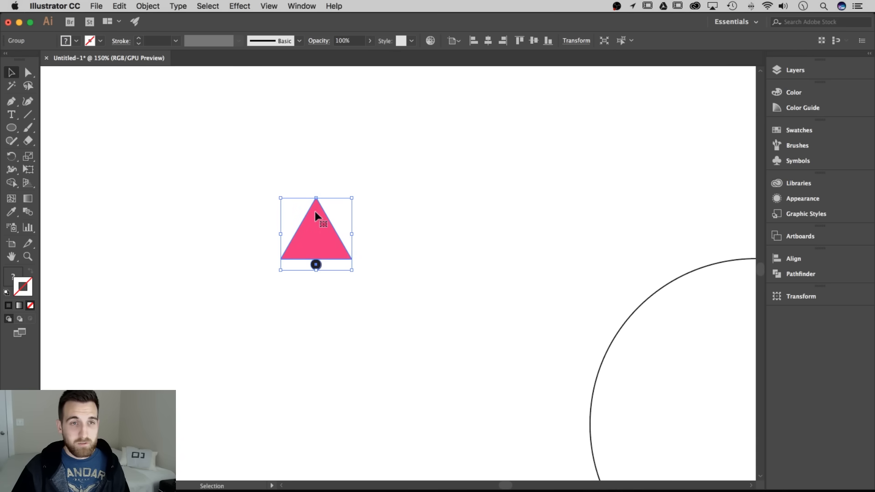
pyautogui.click(239, 6)
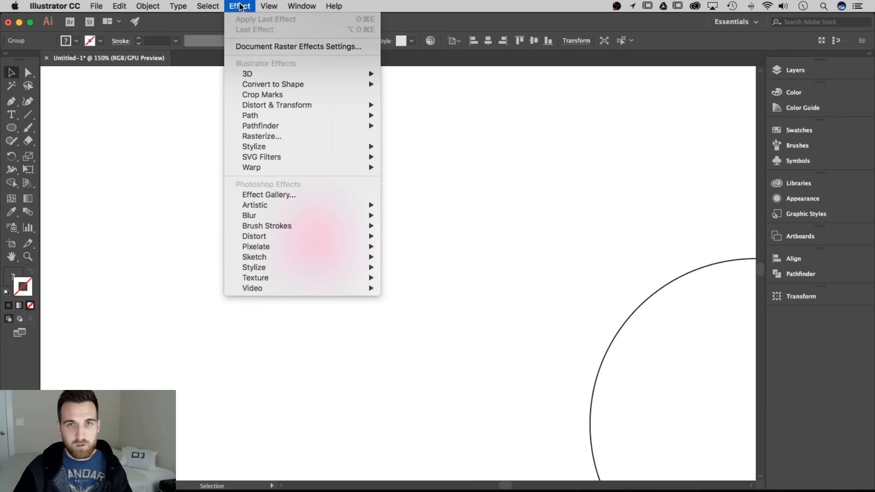
pyautogui.moveTo(256, 57)
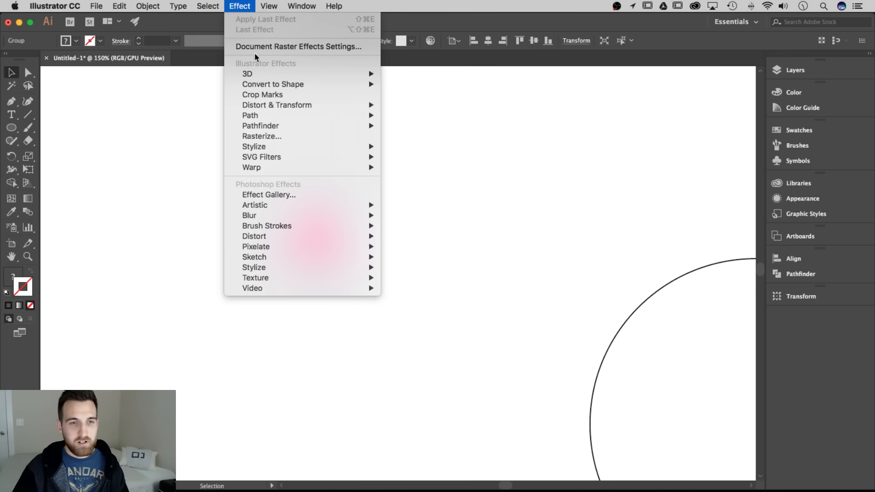
pyautogui.moveTo(276, 104)
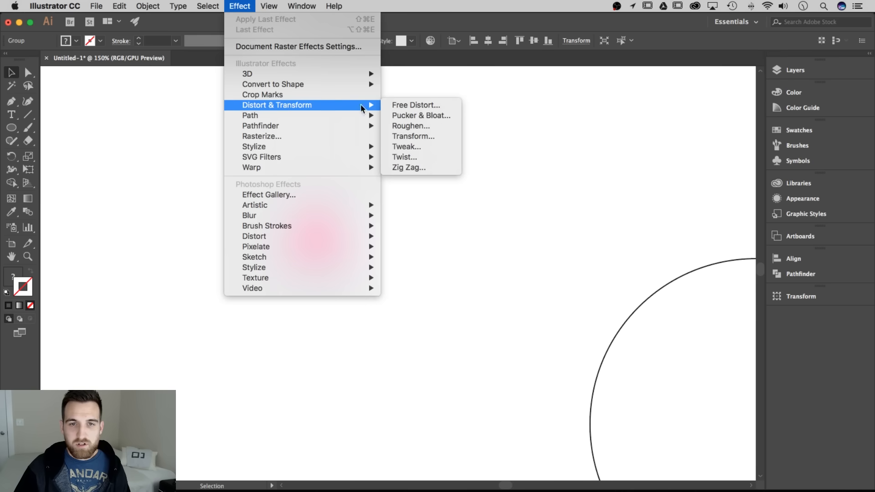
# Add a Transform effect to the group with Preview on and 15 copies
pyautogui.click(413, 136)
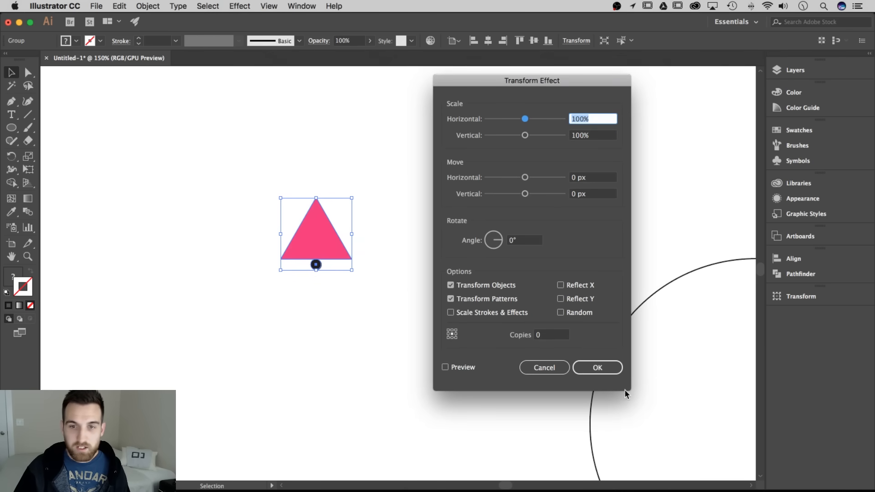
pyautogui.moveTo(457, 118)
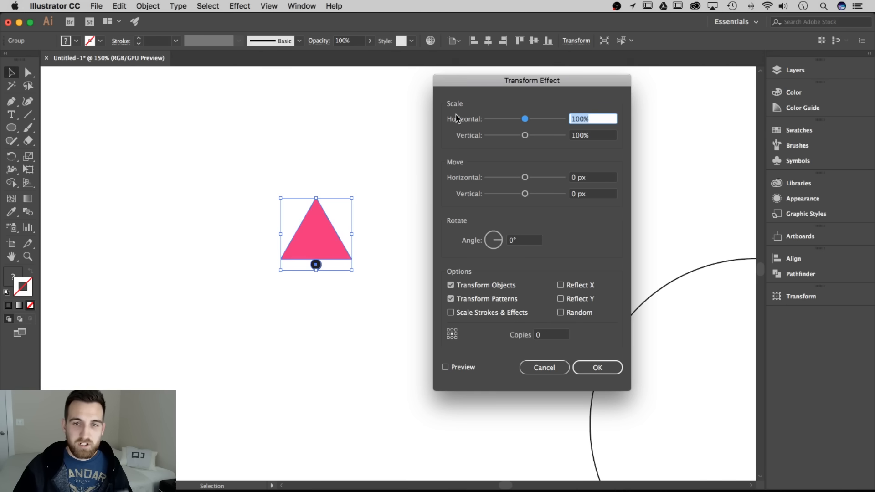
pyautogui.moveTo(457, 167)
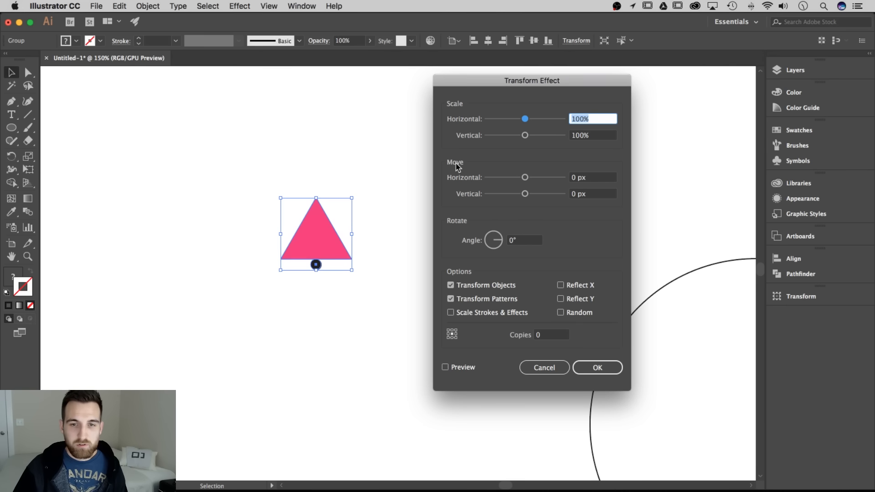
pyautogui.moveTo(579, 143)
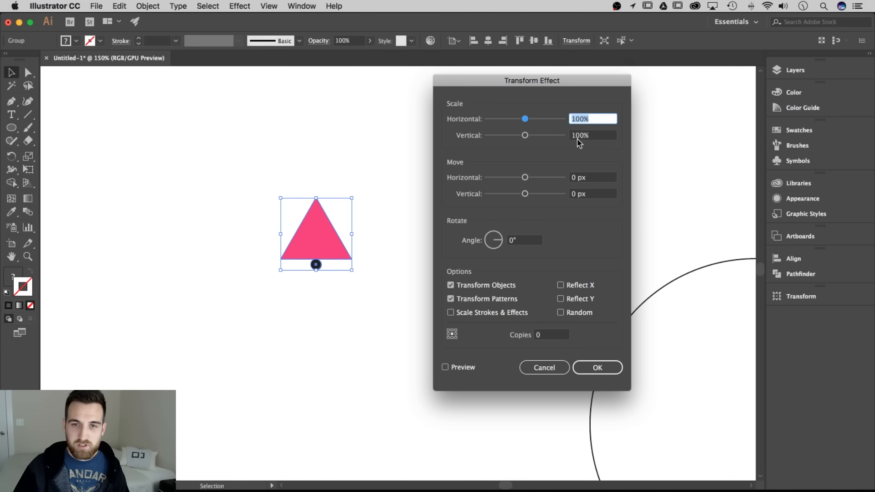
pyautogui.moveTo(560, 234)
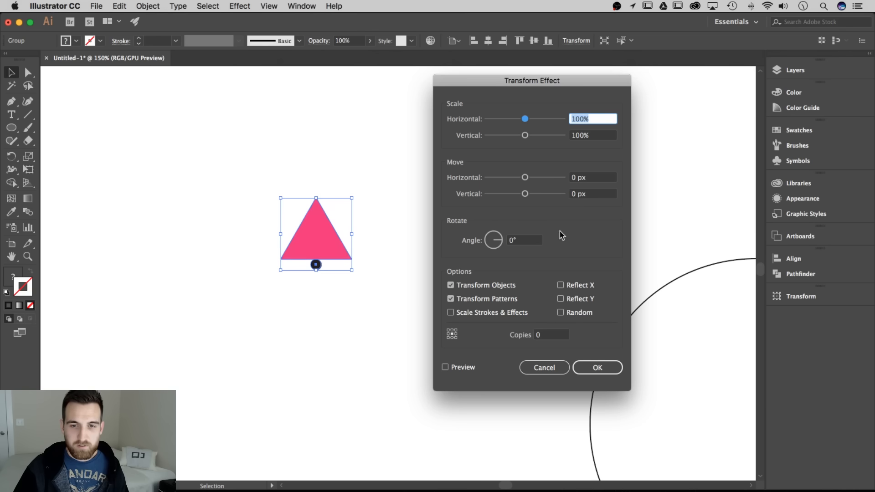
pyautogui.moveTo(524, 241)
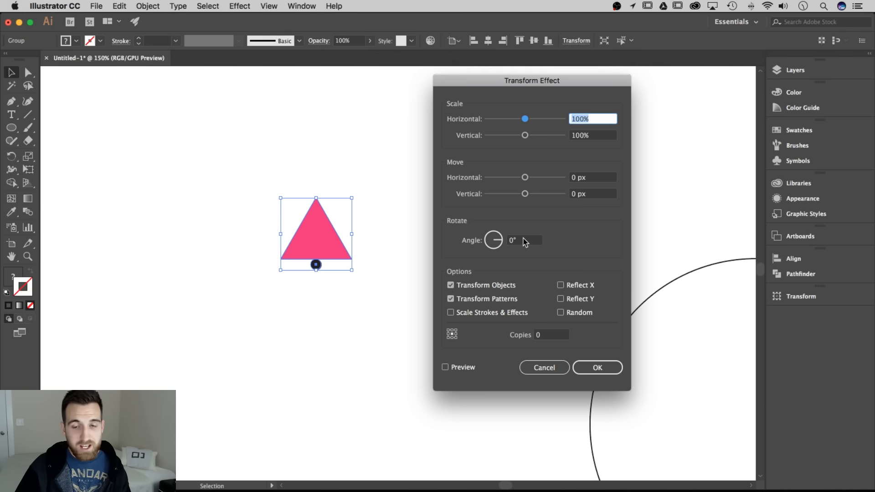
pyautogui.moveTo(520, 247)
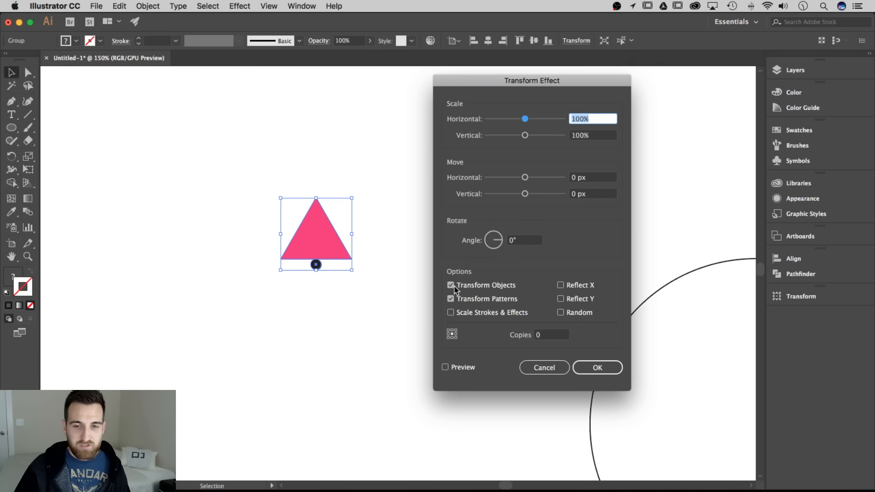
pyautogui.moveTo(452, 334)
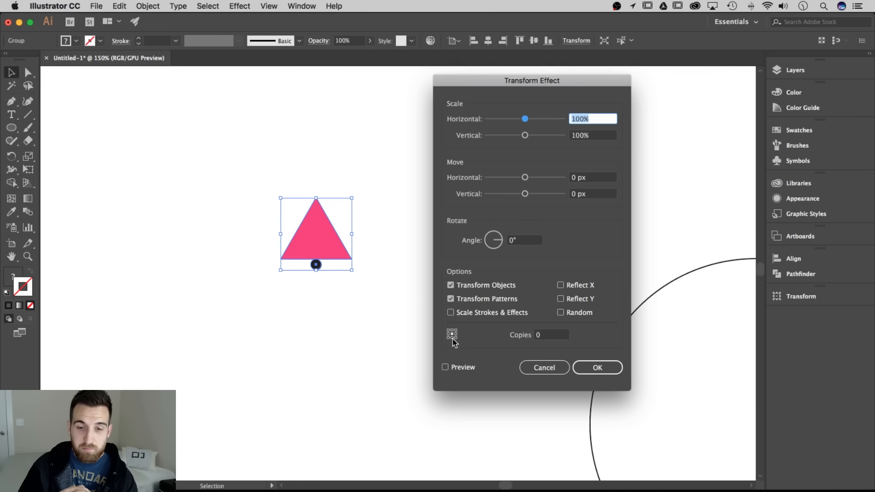
pyautogui.moveTo(316, 275)
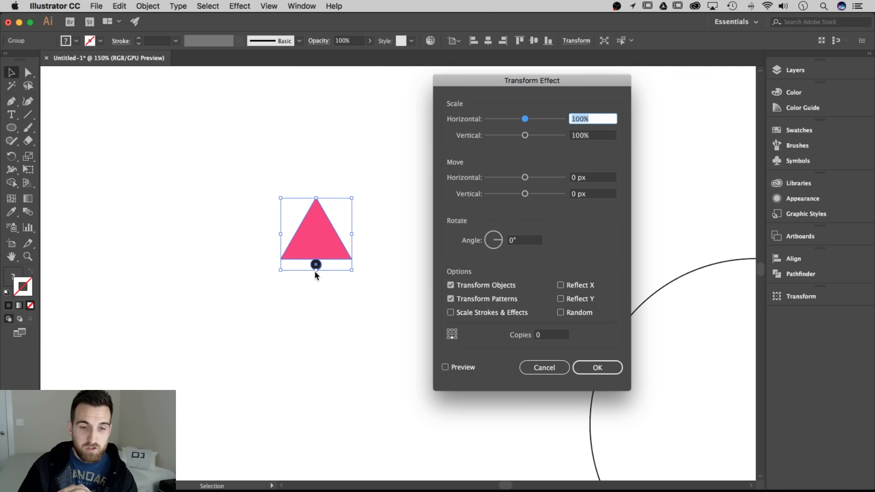
pyautogui.moveTo(320, 237)
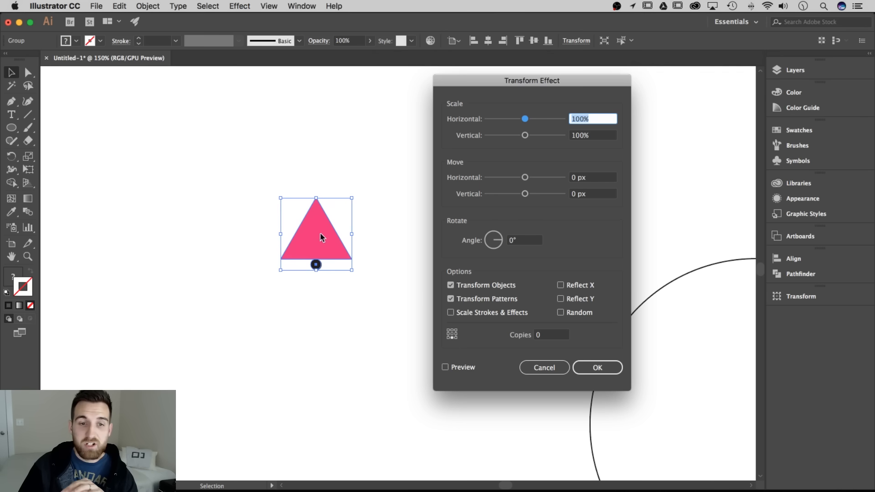
pyautogui.moveTo(316, 275)
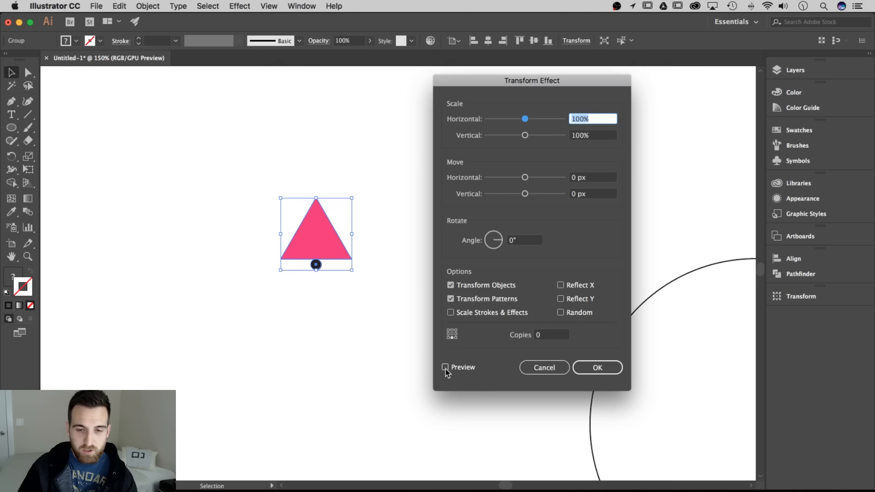
pyautogui.click(444, 367)
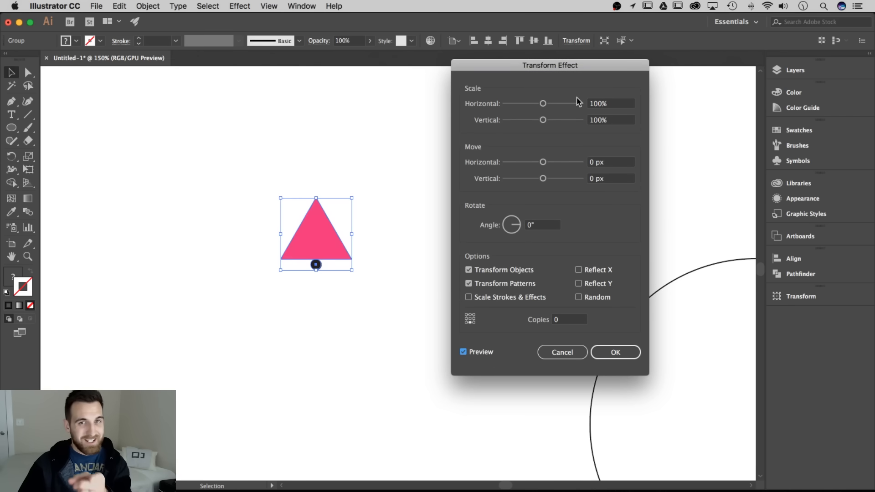
pyautogui.moveTo(561, 321)
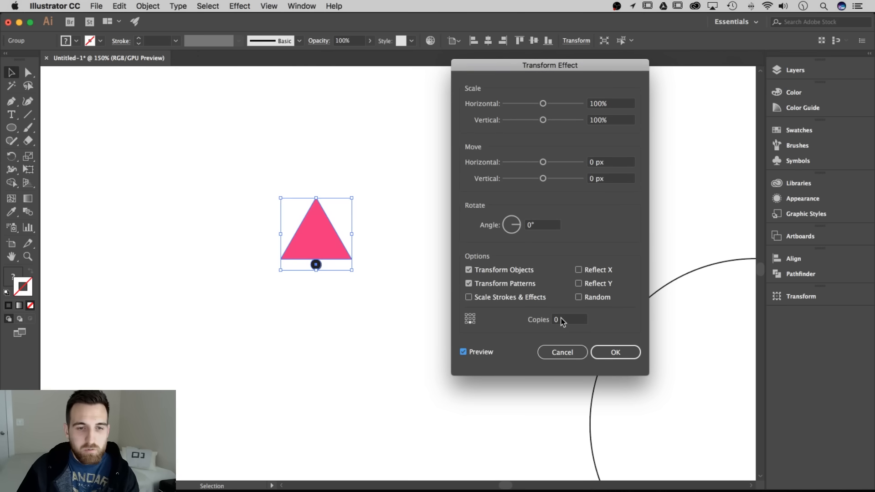
pyautogui.click(569, 318)
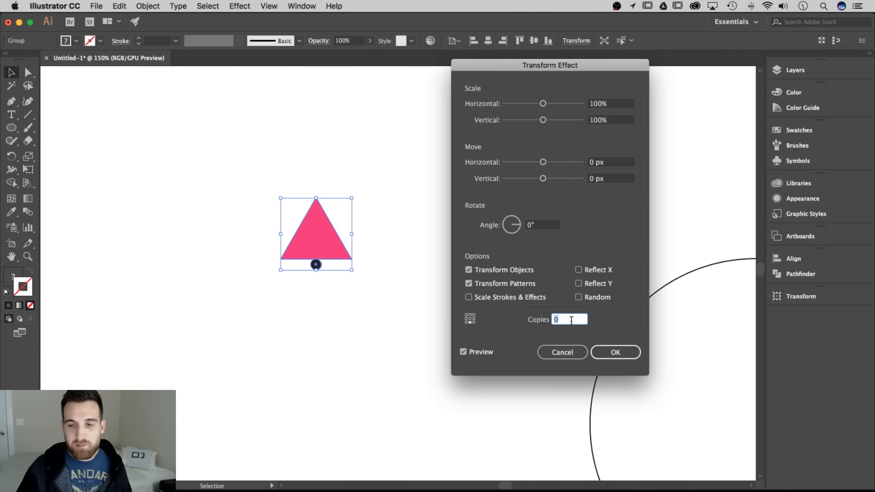
pyautogui.write('15')
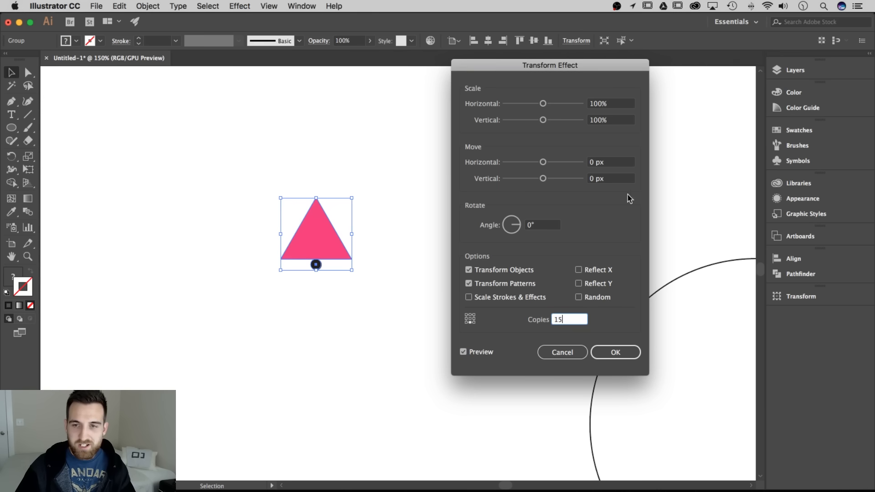
pyautogui.moveTo(579, 339)
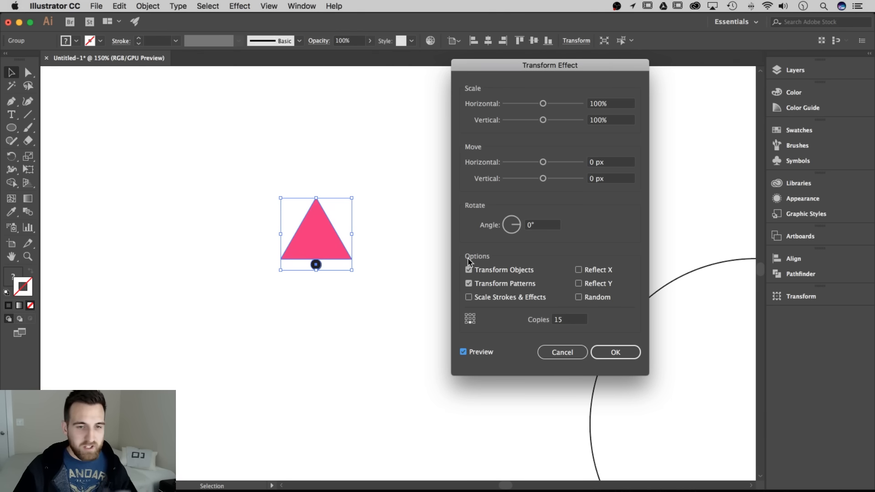
pyautogui.moveTo(539, 227)
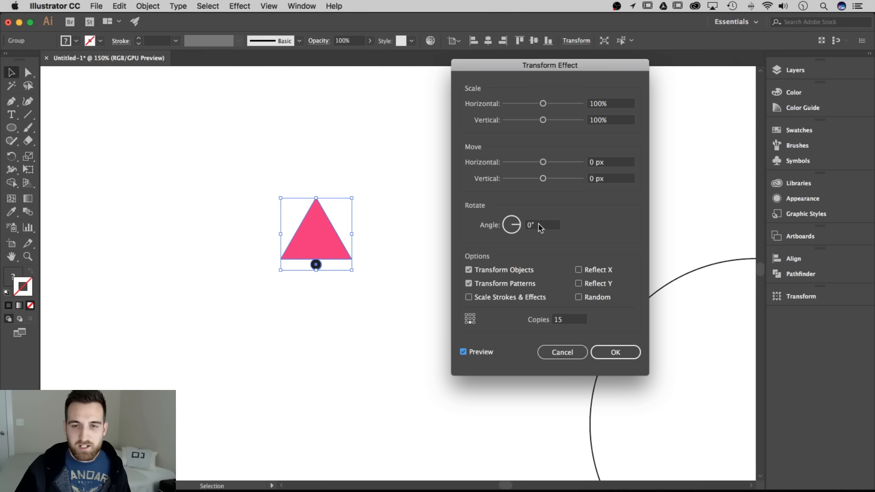
pyautogui.click(542, 225)
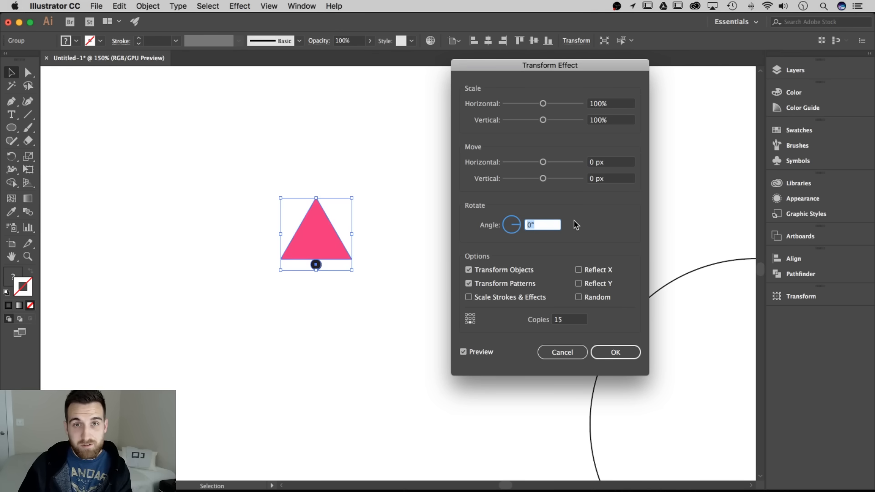
# Set the Transform effect angle to 360/17 (21.18°)
pyautogui.write('36')
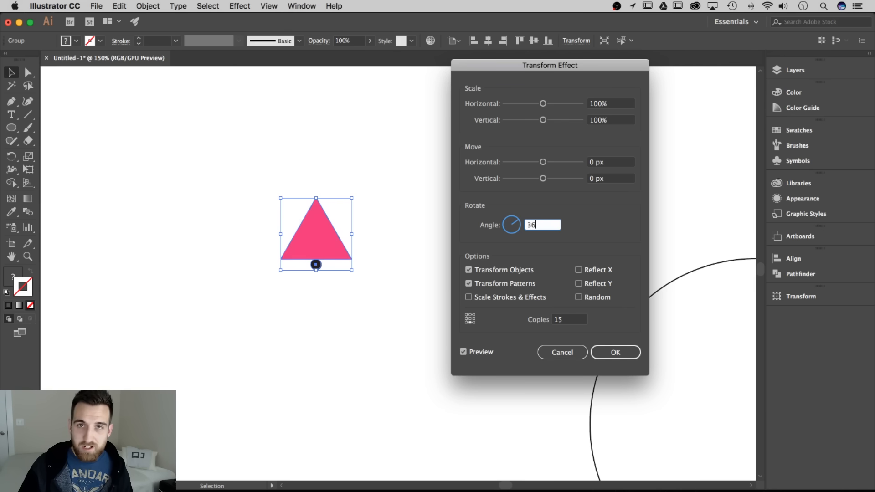
pyautogui.write('0')
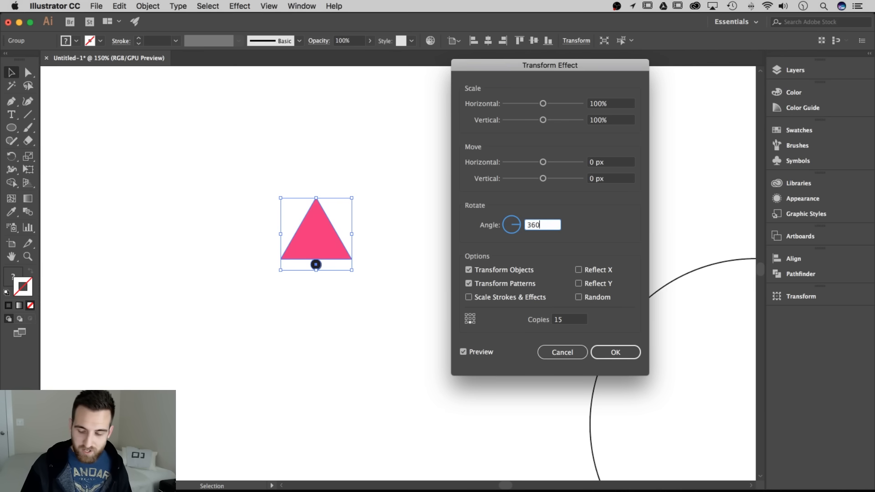
pyautogui.write('/')
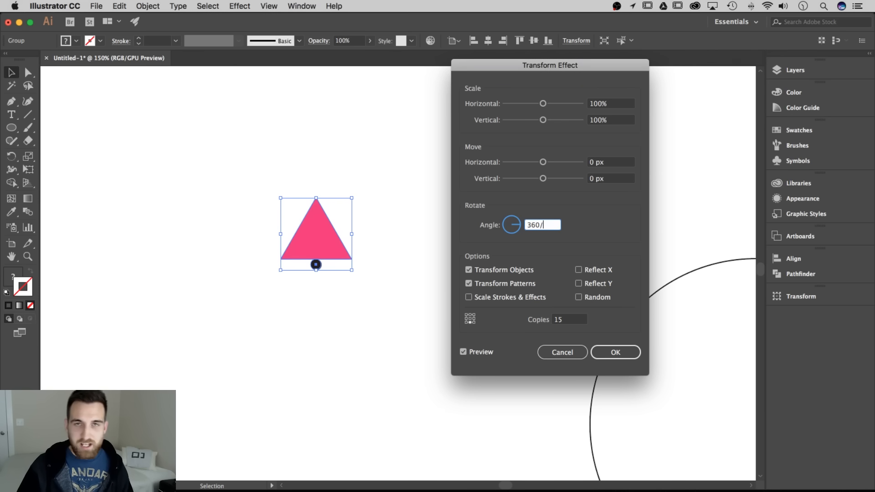
pyautogui.write('15')
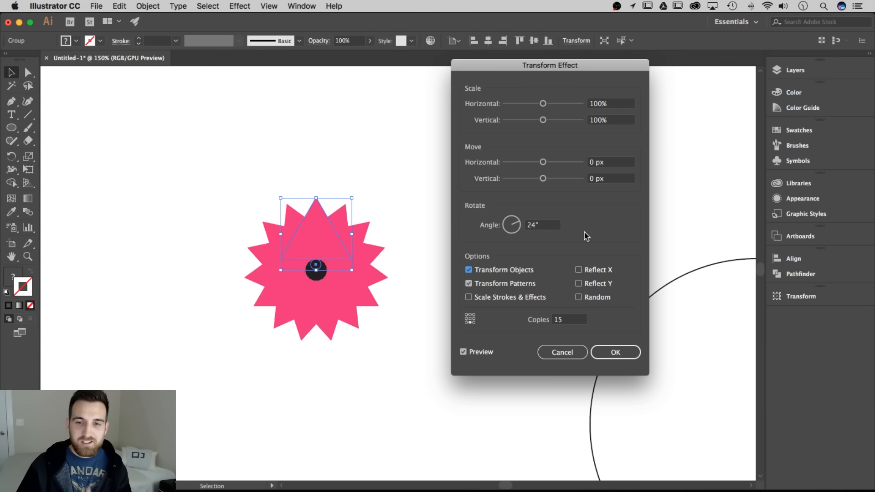
pyautogui.moveTo(544, 230)
pyautogui.write('17')
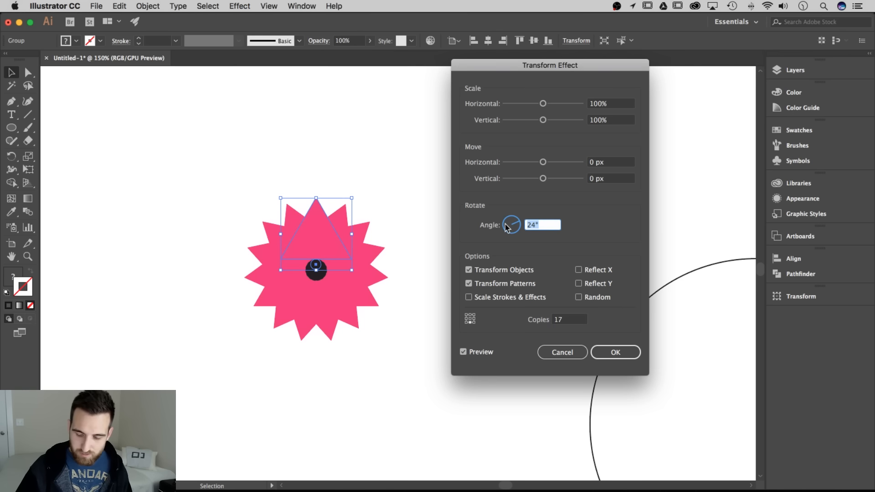
pyautogui.write('360/17')
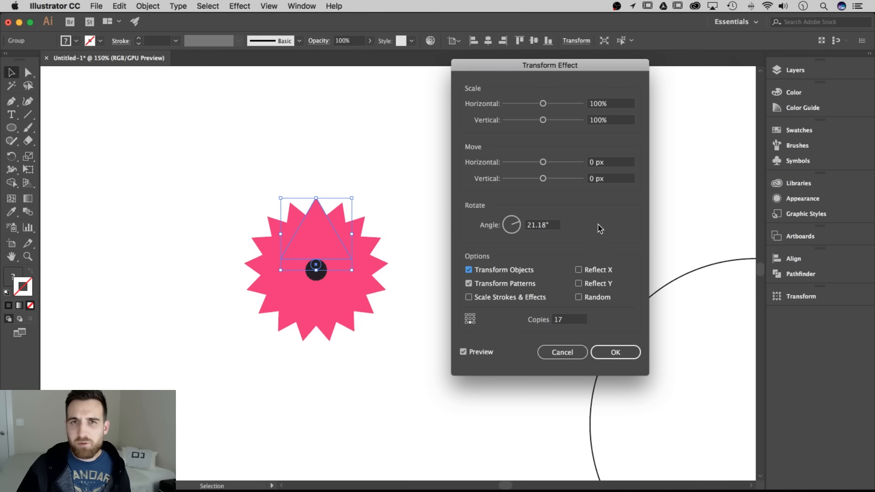
pyautogui.moveTo(357, 219)
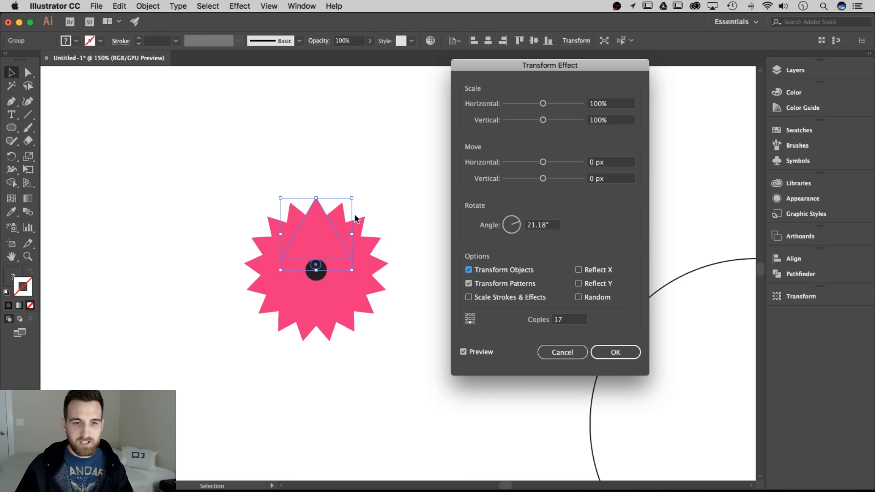
pyautogui.moveTo(316, 266)
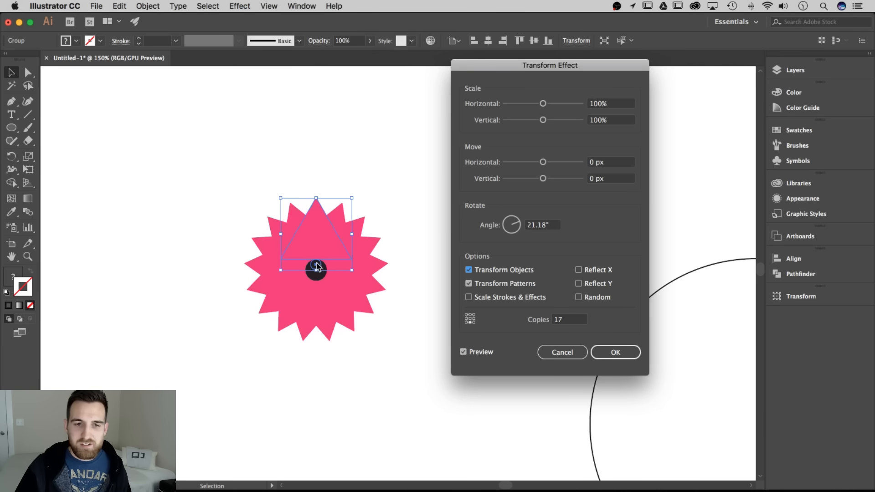
pyautogui.moveTo(357, 256)
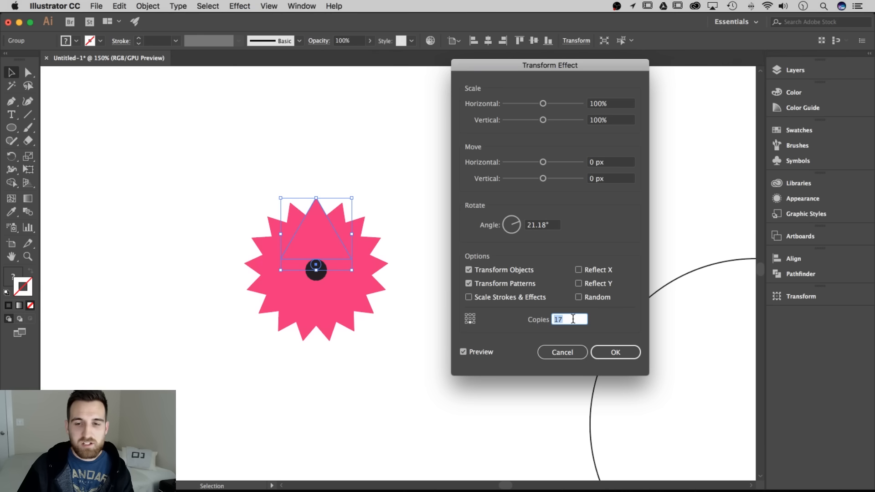
pyautogui.moveTo(316, 236)
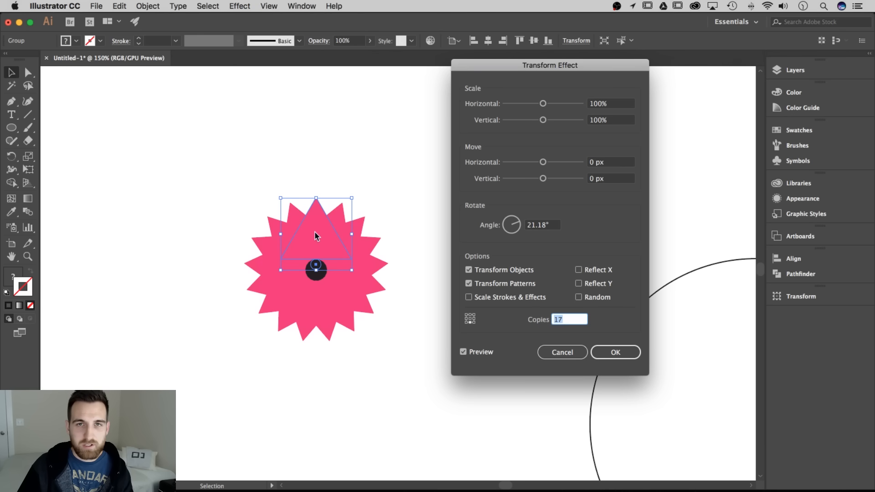
# Change the copies to 16 and apply the Transform effect
pyautogui.click(567, 319)
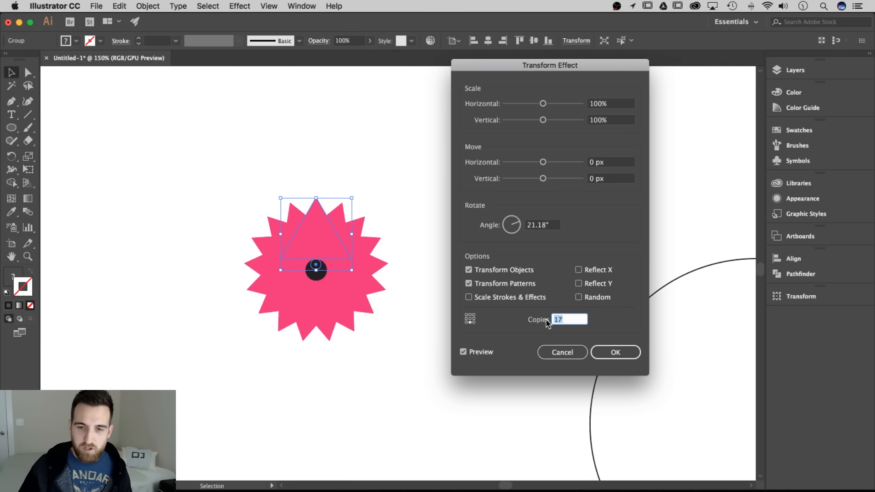
pyautogui.write('16')
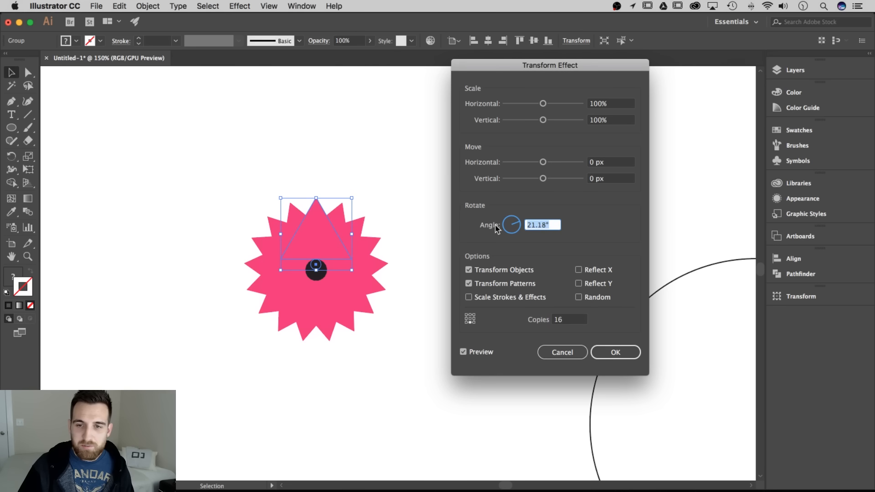
pyautogui.moveTo(555, 234)
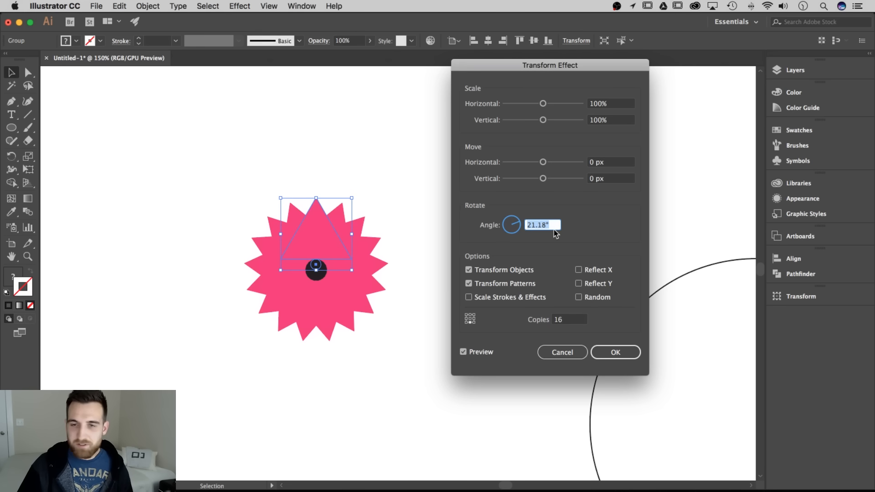
pyautogui.moveTo(482, 361)
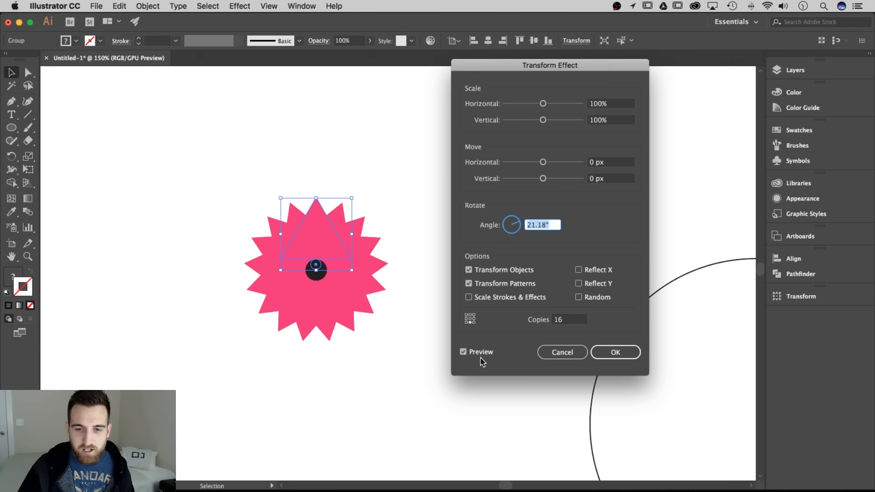
pyautogui.click(614, 353)
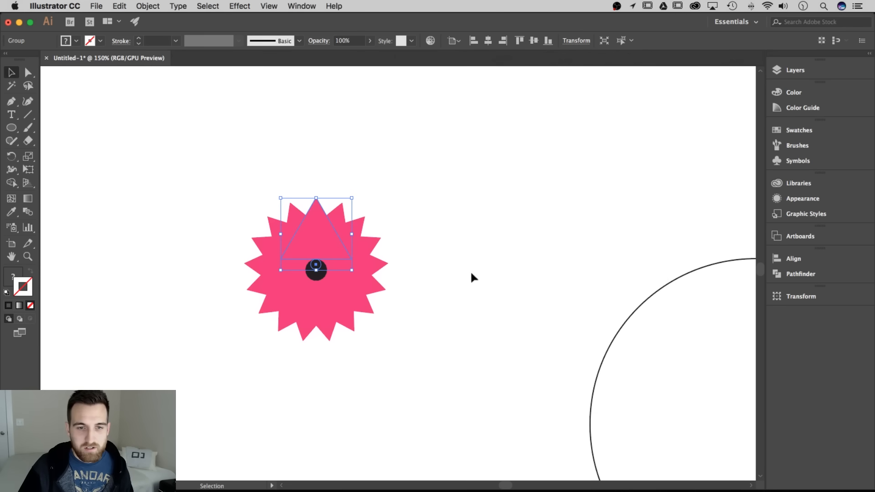
pyautogui.click(481, 267)
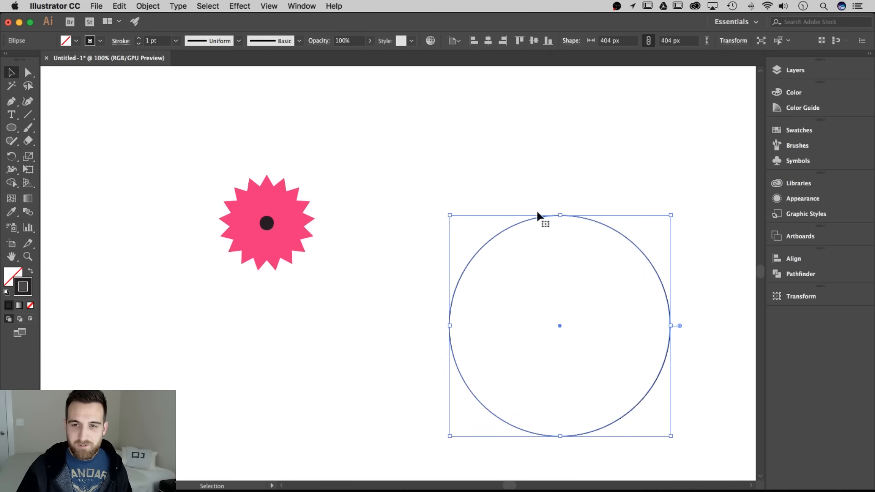
pyautogui.moveTo(398, 208)
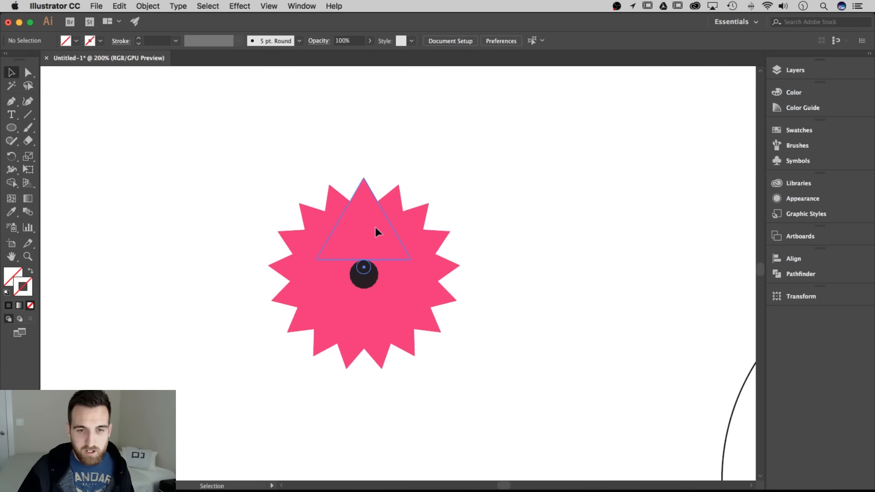
pyautogui.click(376, 232)
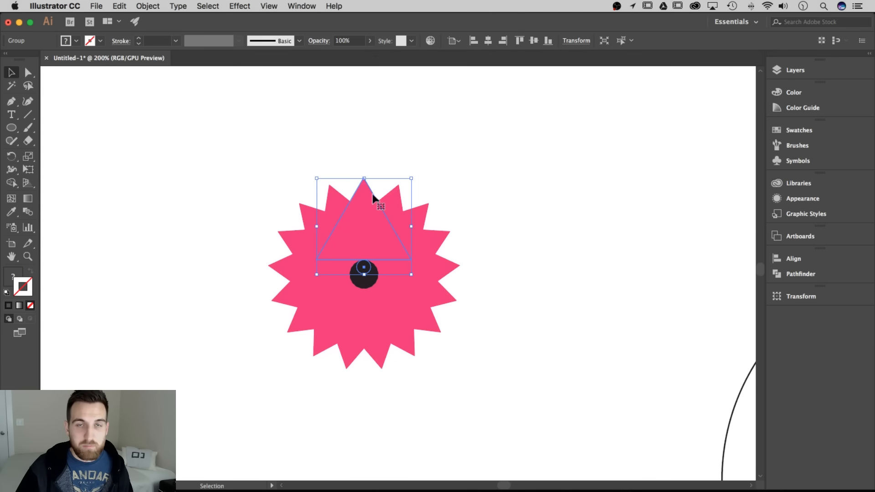
pyautogui.moveTo(334, 206)
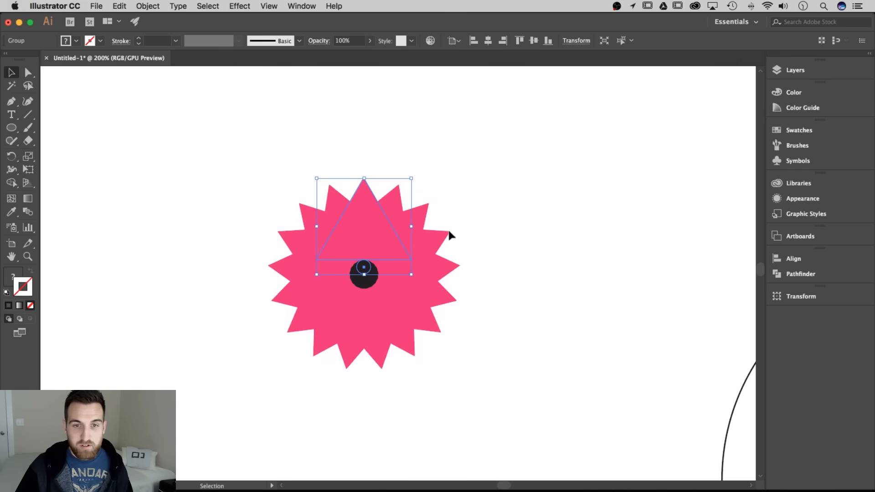
pyautogui.moveTo(435, 203)
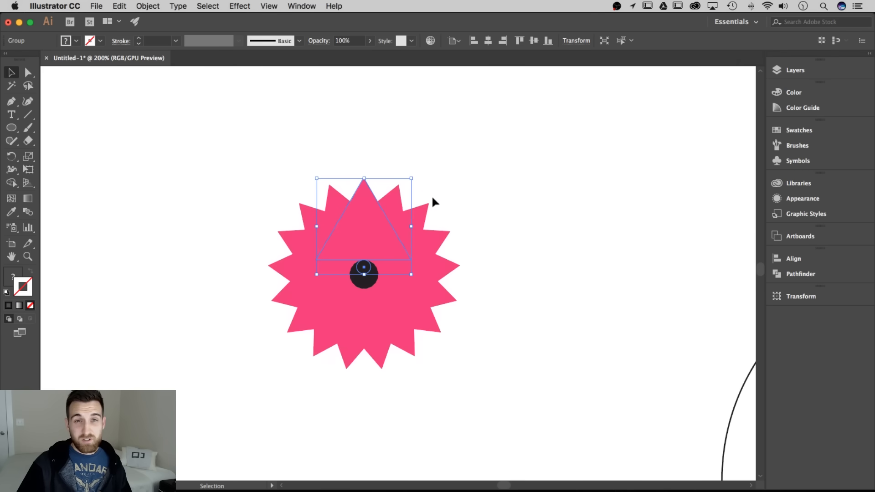
pyautogui.moveTo(147, 5)
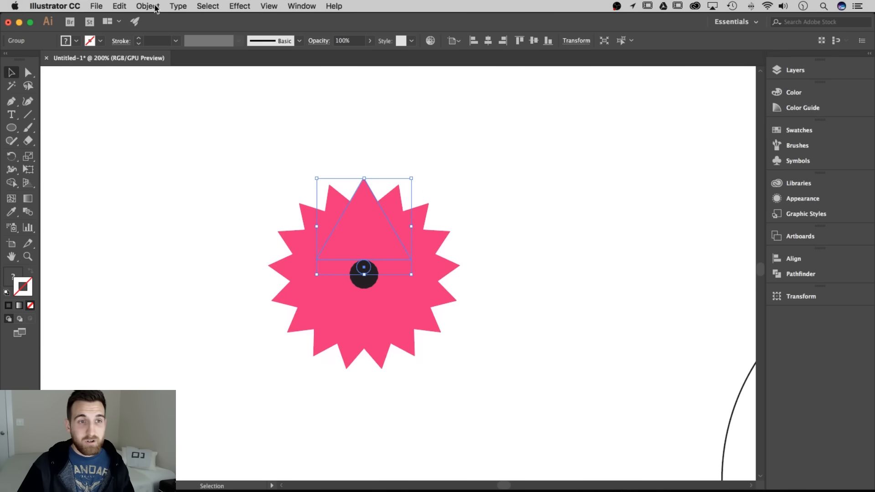
pyautogui.click(146, 5)
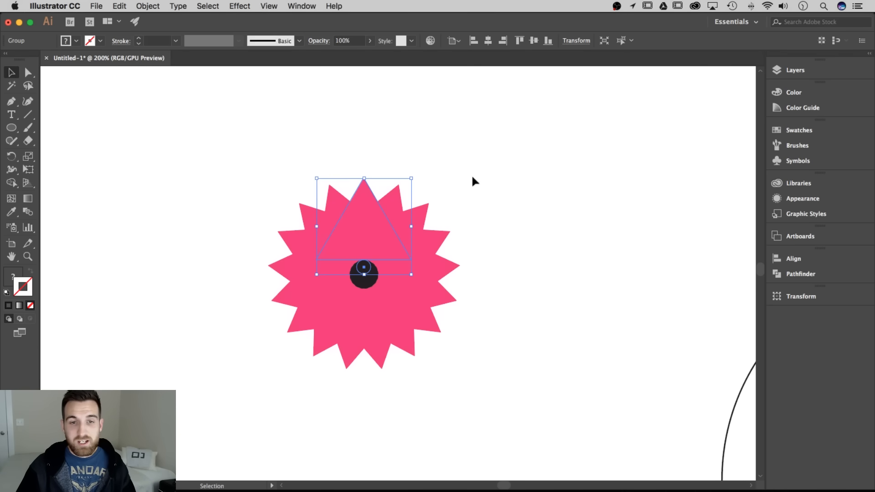
pyautogui.click(521, 340)
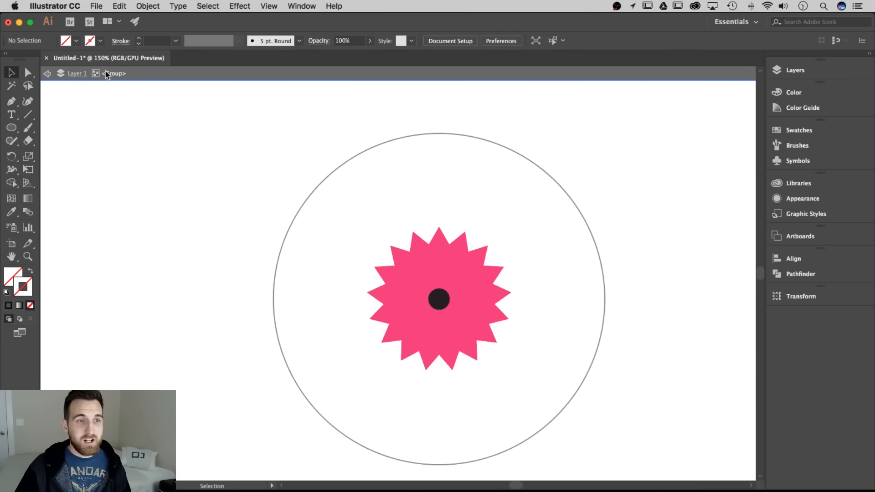
pyautogui.moveTo(404, 267)
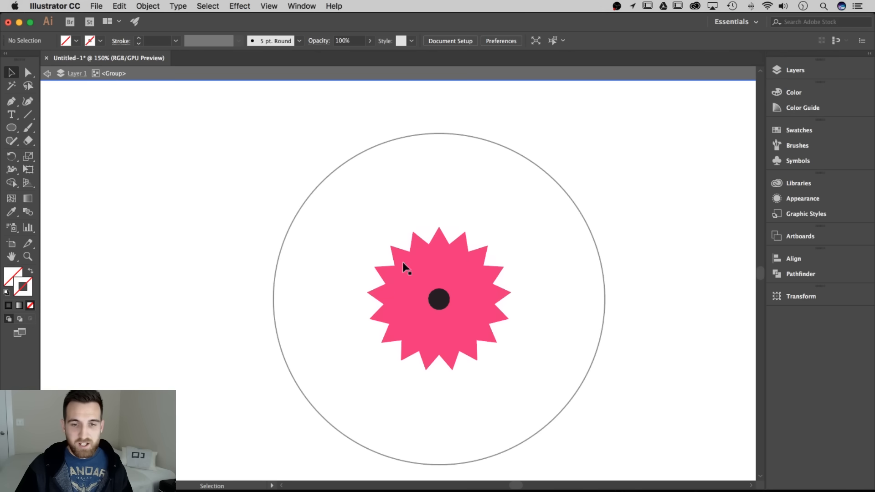
# Select the original and topmost triangles inside the group, then deselect to exit isolation mode
pyautogui.click(439, 300)
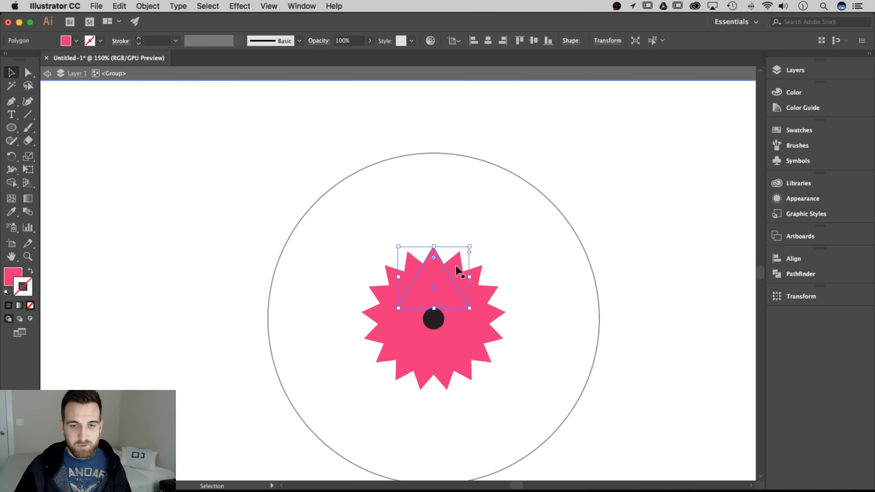
pyautogui.moveTo(449, 301)
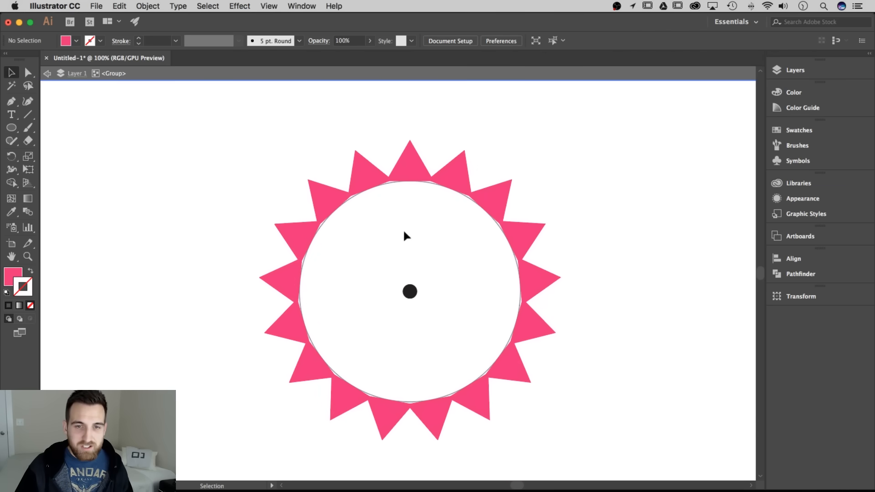
pyautogui.moveTo(410, 188)
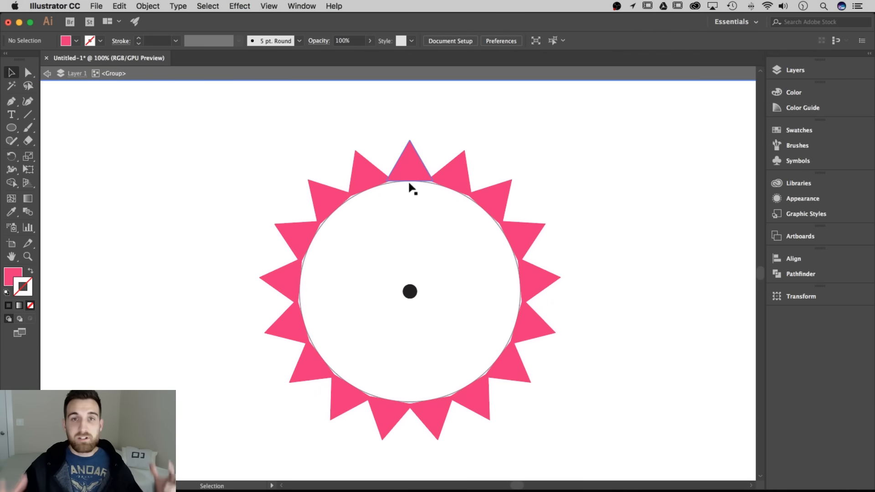
pyautogui.click(409, 161)
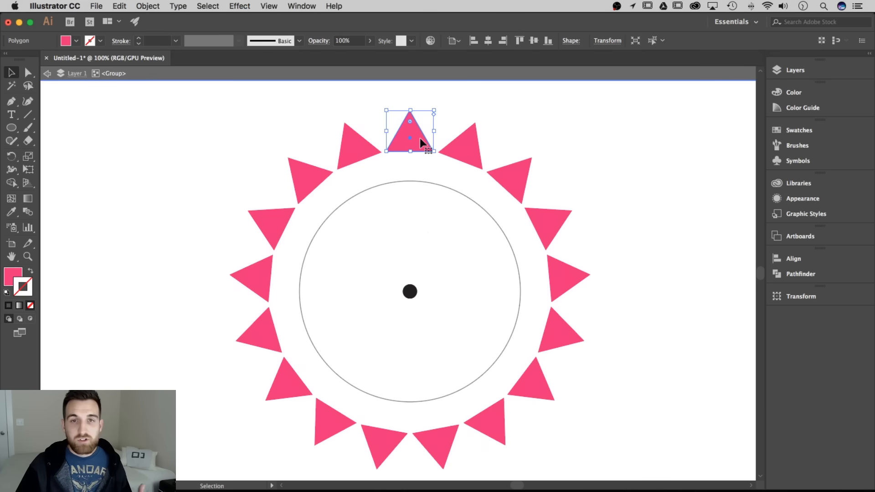
pyautogui.click(569, 131)
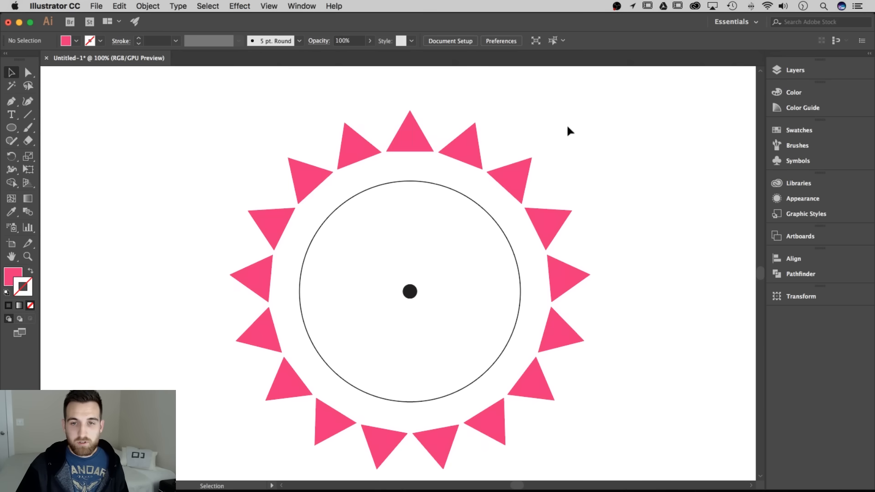
pyautogui.moveTo(412, 145)
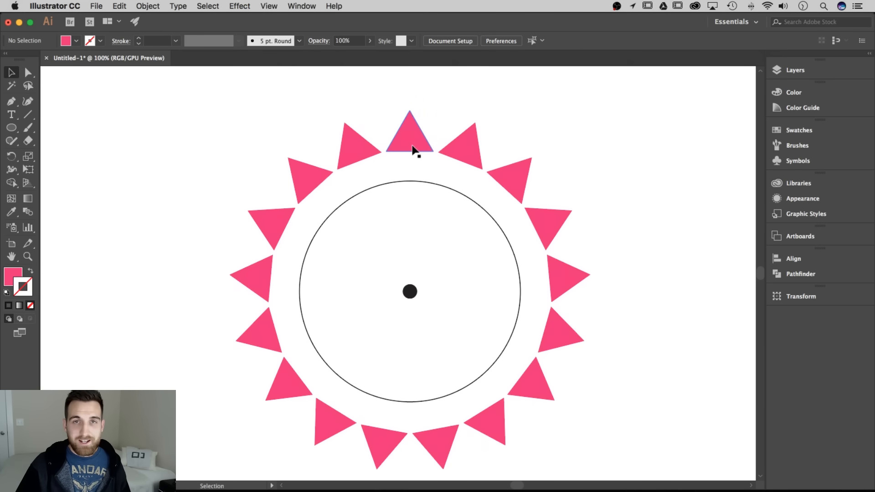
# Select the triangle group and show the Appearance panel listing its Transform effect
pyautogui.click(408, 129)
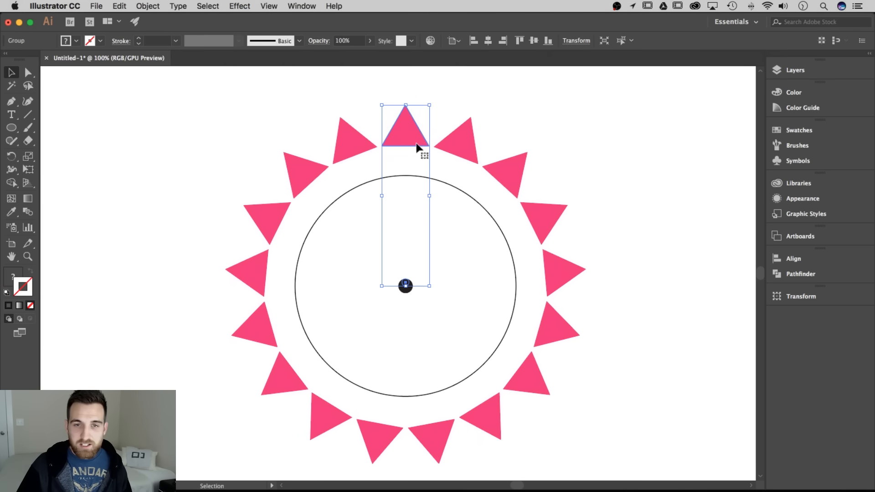
pyautogui.moveTo(805, 213)
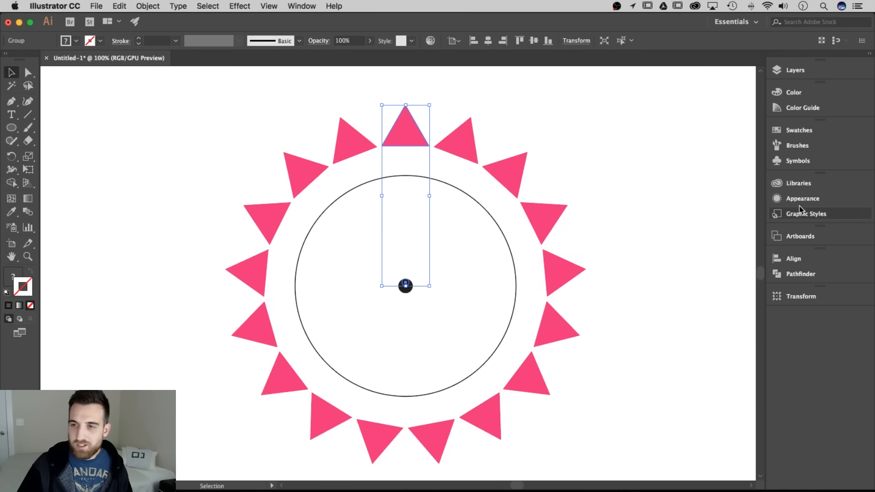
pyautogui.moveTo(303, 6)
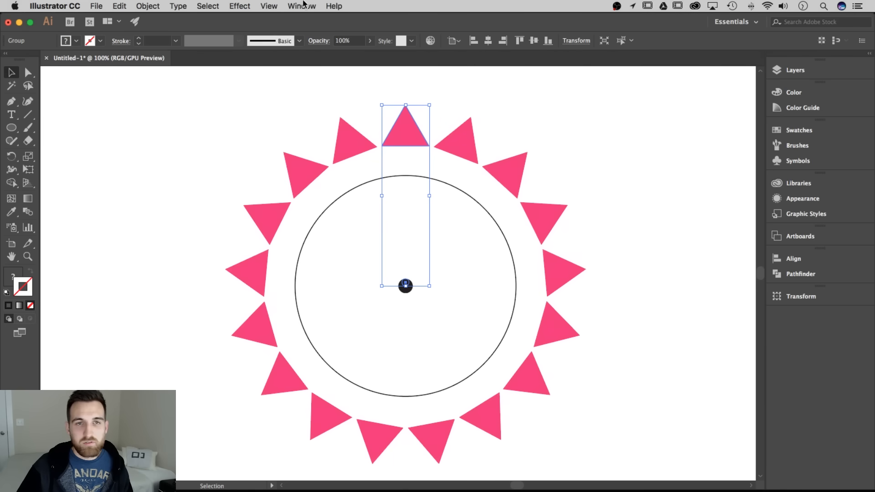
pyautogui.click(302, 6)
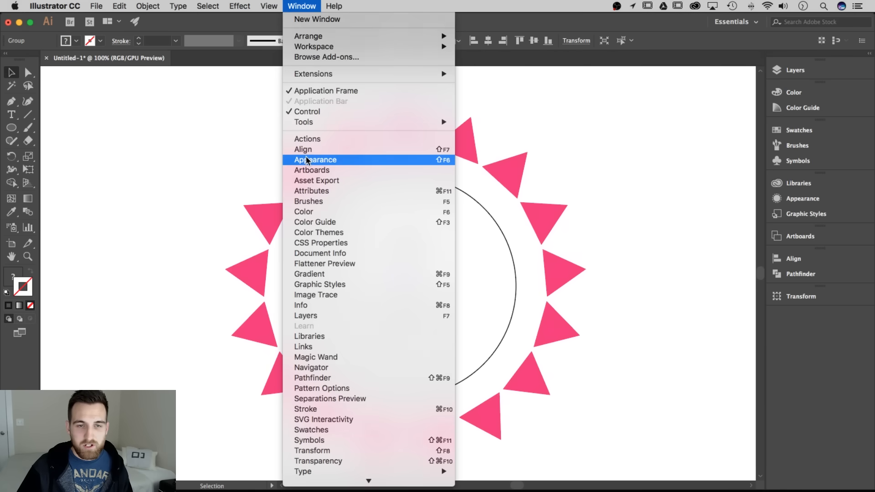
pyautogui.click(315, 160)
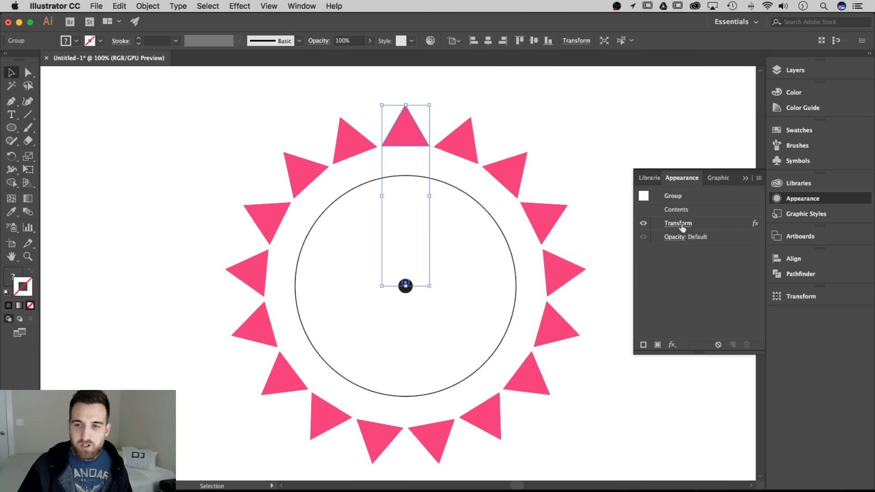
pyautogui.moveTo(678, 223)
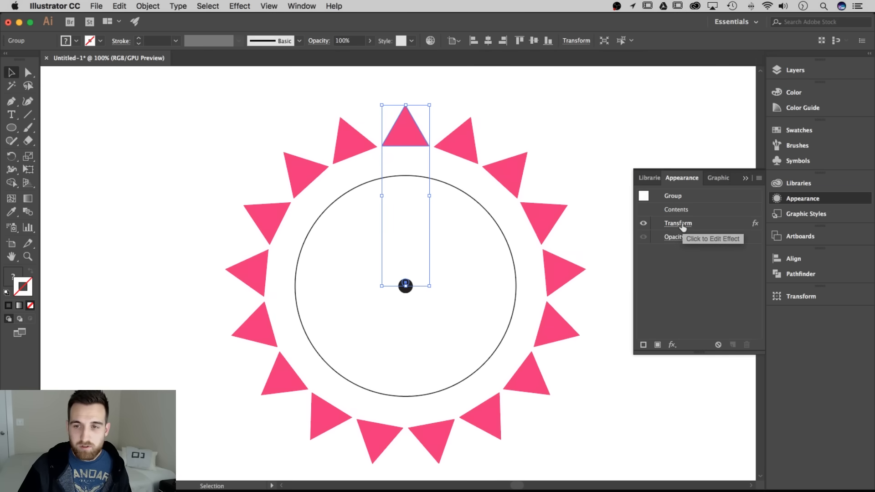
pyautogui.moveTo(405, 134)
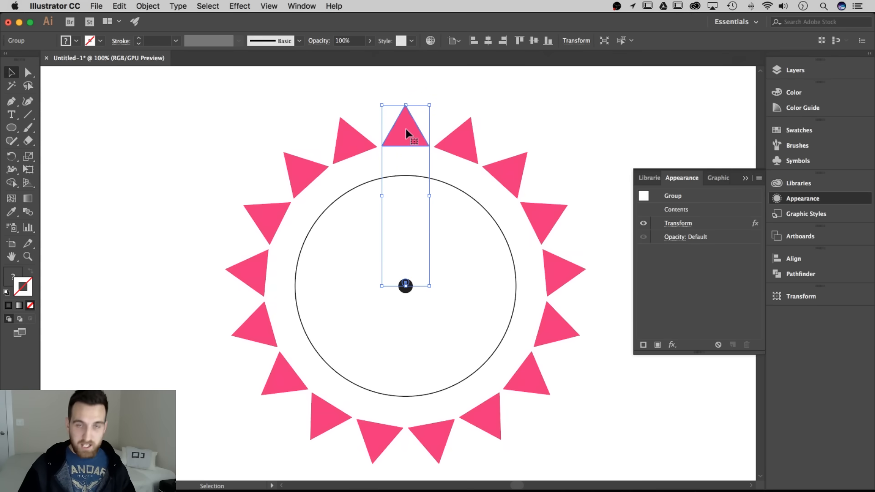
pyautogui.moveTo(678, 224)
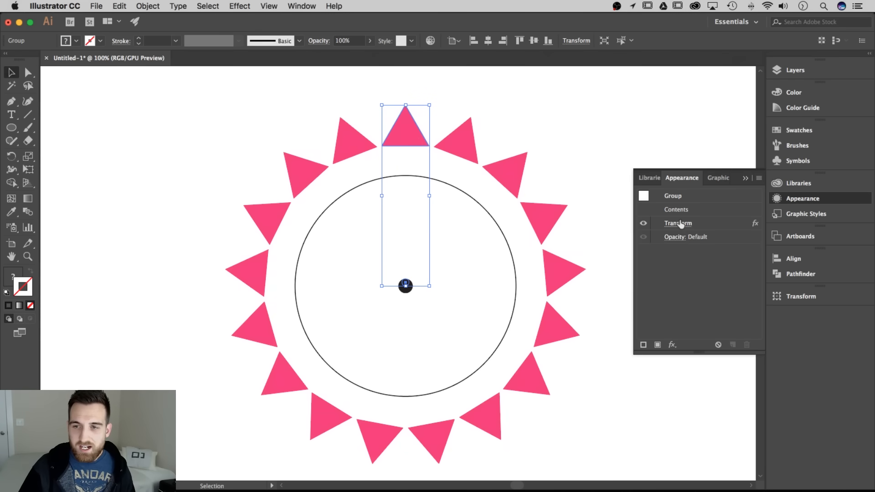
# Re-apply the Transform effect with a 360/10 (36°) angle and 9 copies, previewed
pyautogui.click(678, 223)
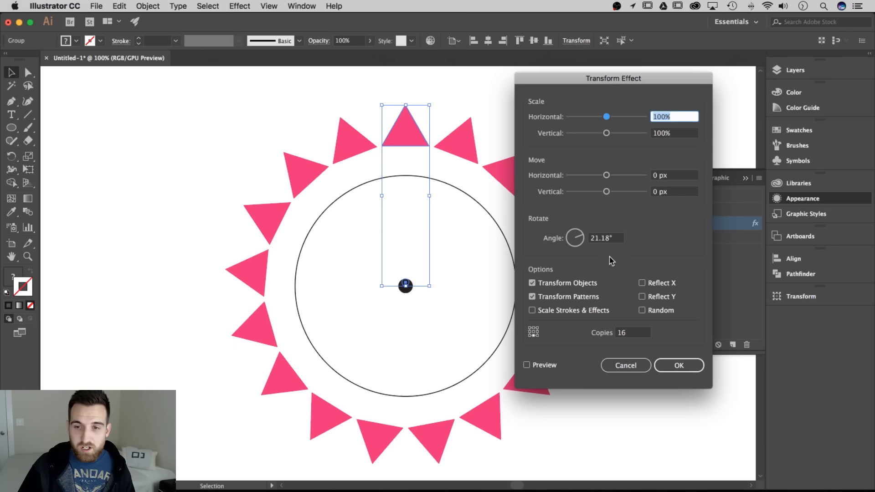
pyautogui.moveTo(632, 336)
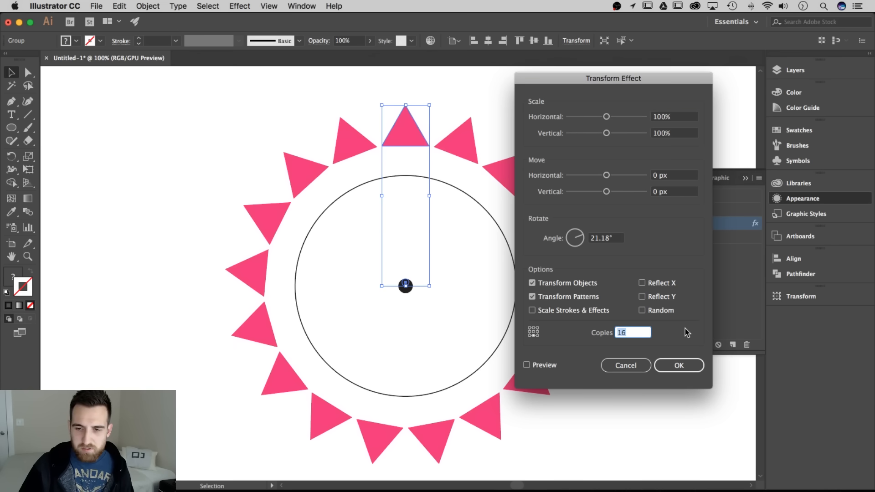
pyautogui.write('10')
pyautogui.click(606, 238)
pyautogui.write('360/10')
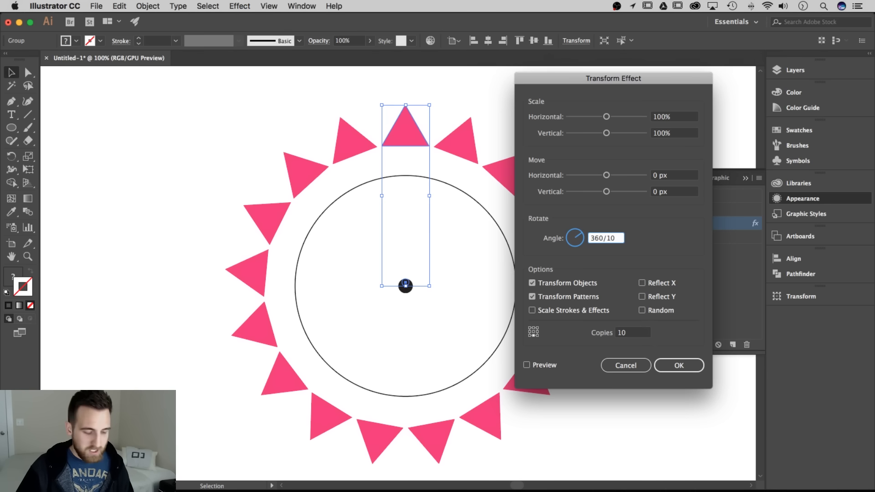
pyautogui.press('Return')
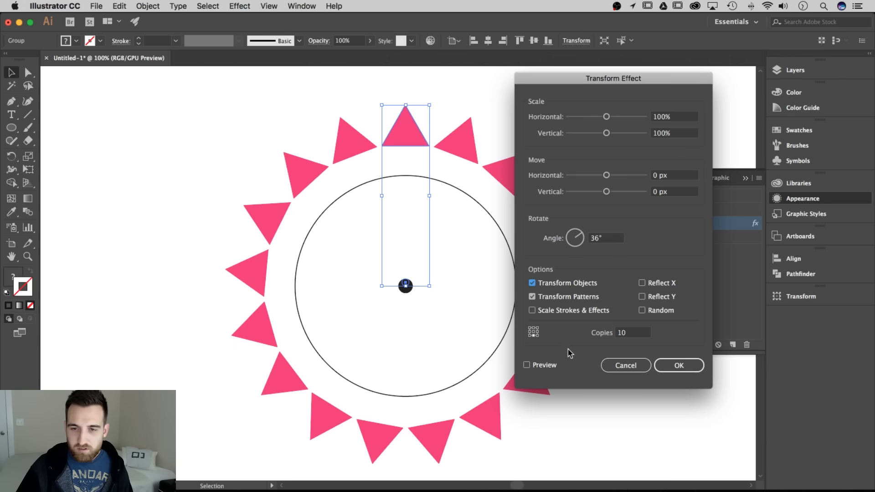
pyautogui.click(525, 365)
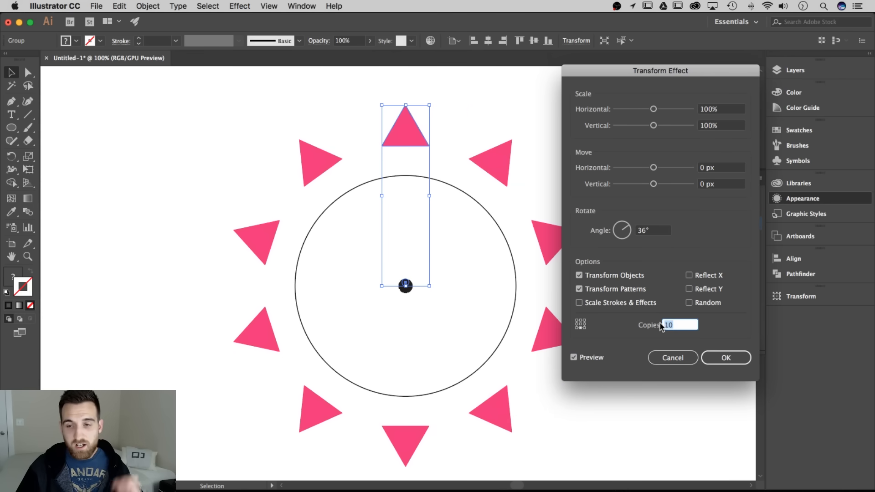
pyautogui.write('9')
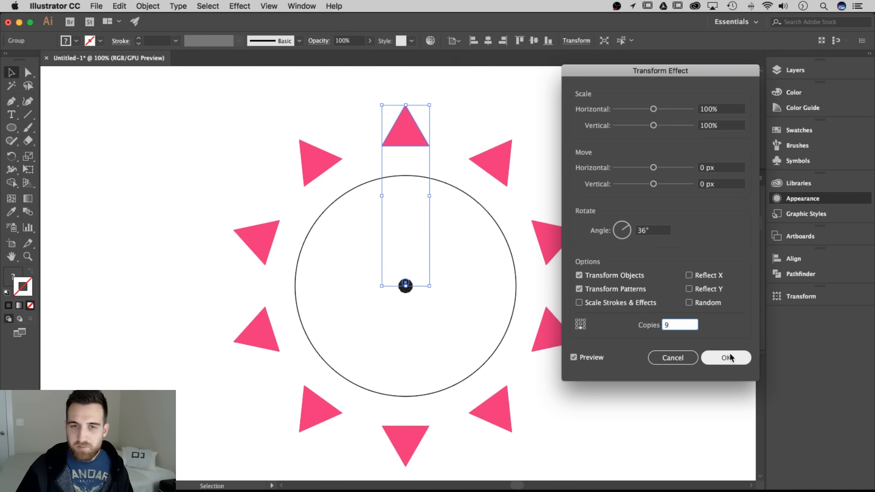
pyautogui.click(725, 357)
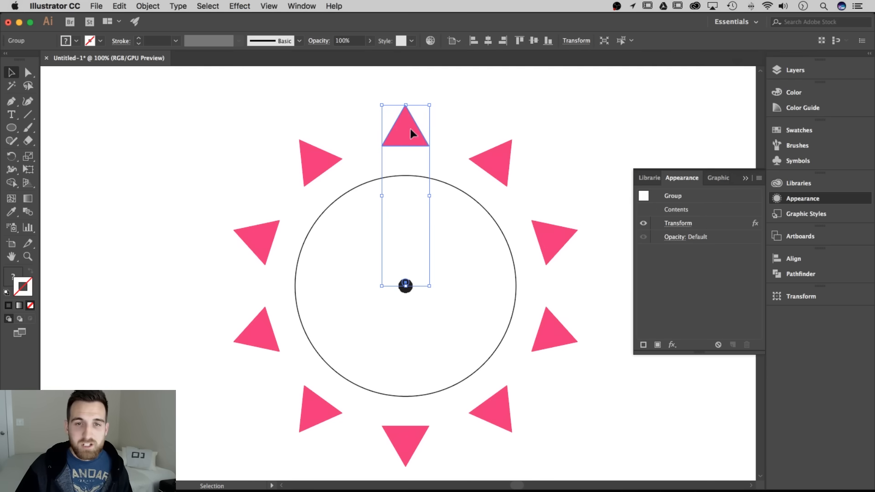
# Isolate the group and pull the original triangle's top anchor upward with Direct Selection
pyautogui.doubleClick(405, 132)
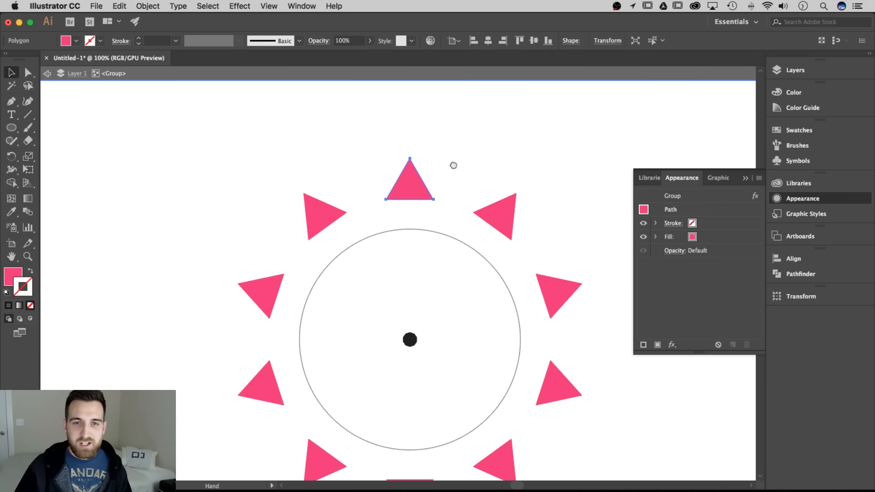
pyautogui.click(58, 109)
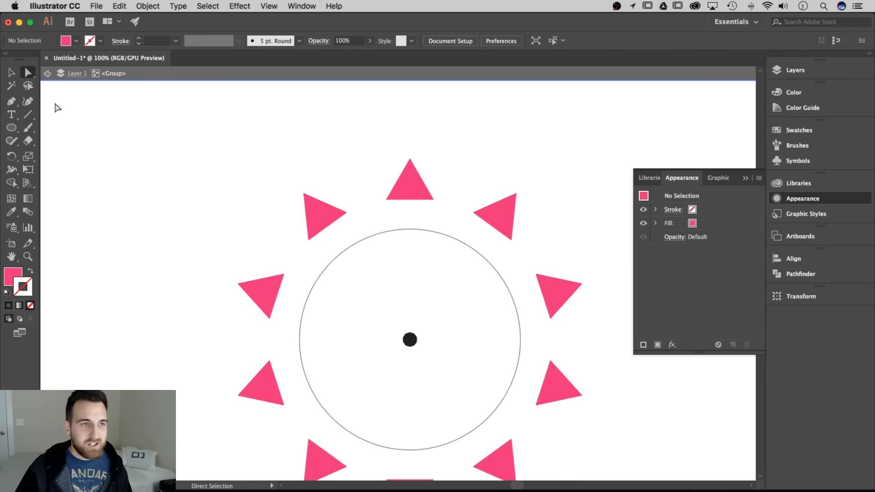
pyautogui.moveTo(412, 137)
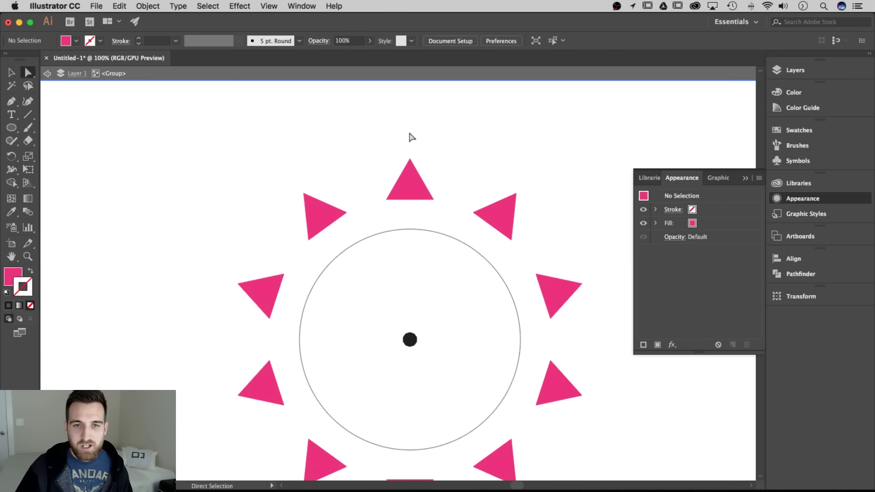
pyautogui.click(410, 179)
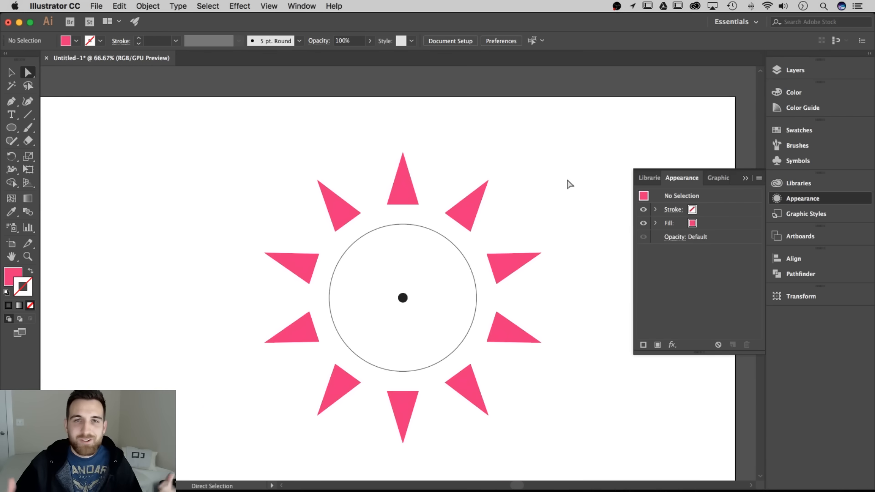
pyautogui.moveTo(494, 161)
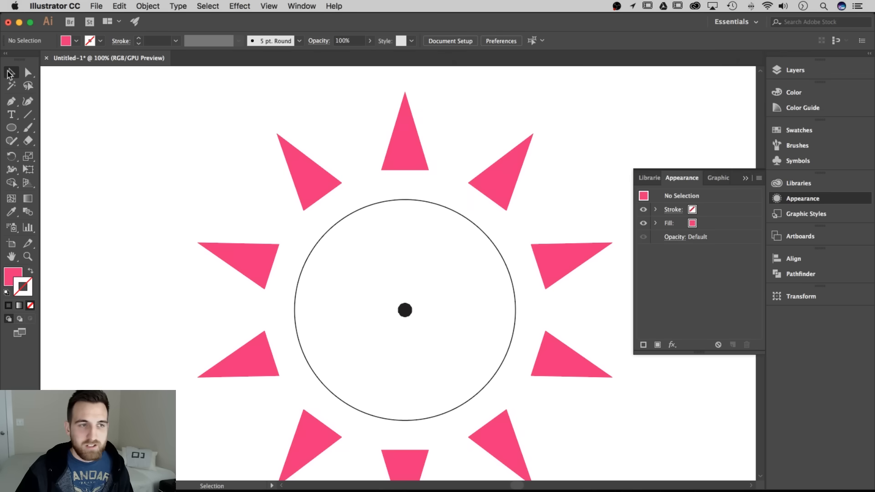
# Inside the isolated triangle group, add a small dot above the circle, then select and remove it
pyautogui.click(404, 134)
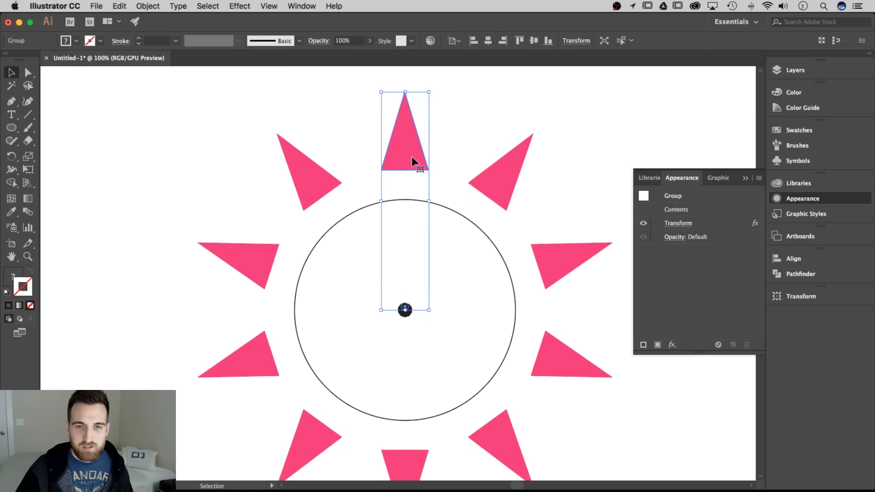
pyautogui.doubleClick(404, 128)
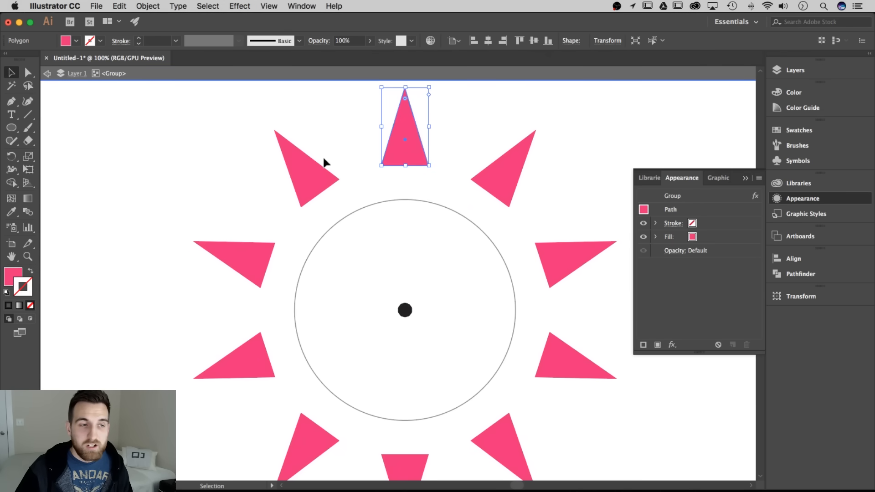
pyautogui.click(11, 129)
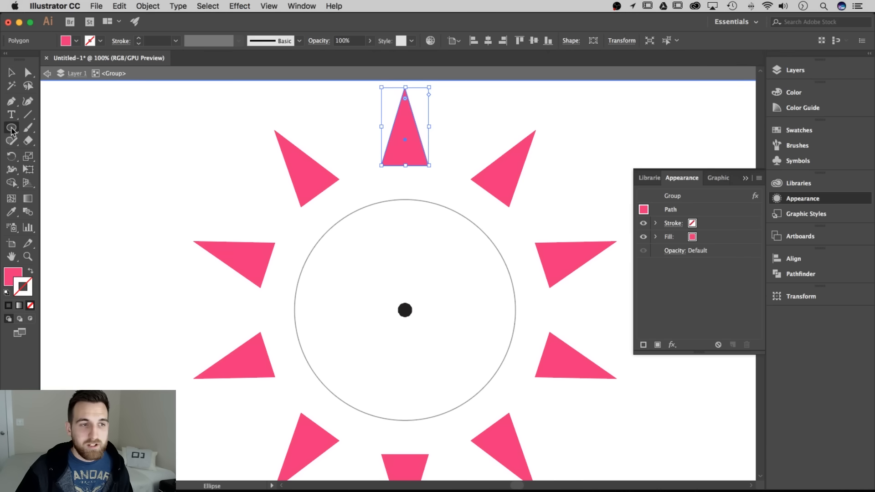
pyautogui.moveTo(398, 189)
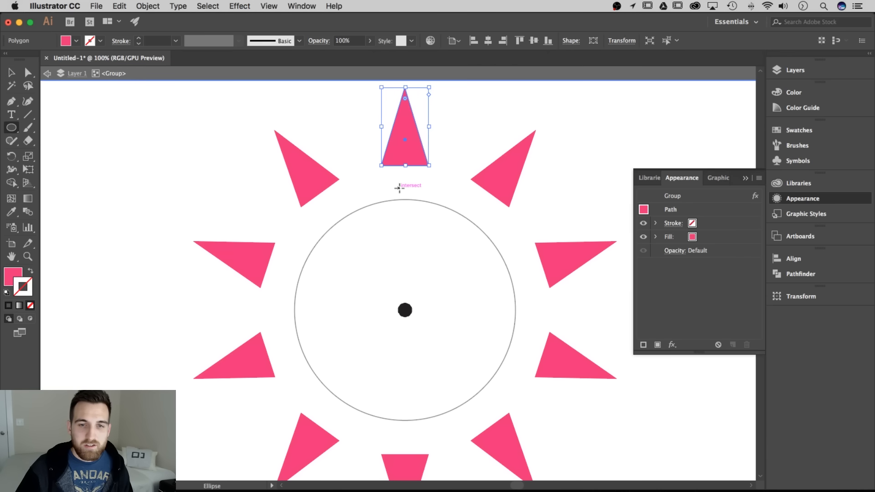
pyautogui.click(405, 183)
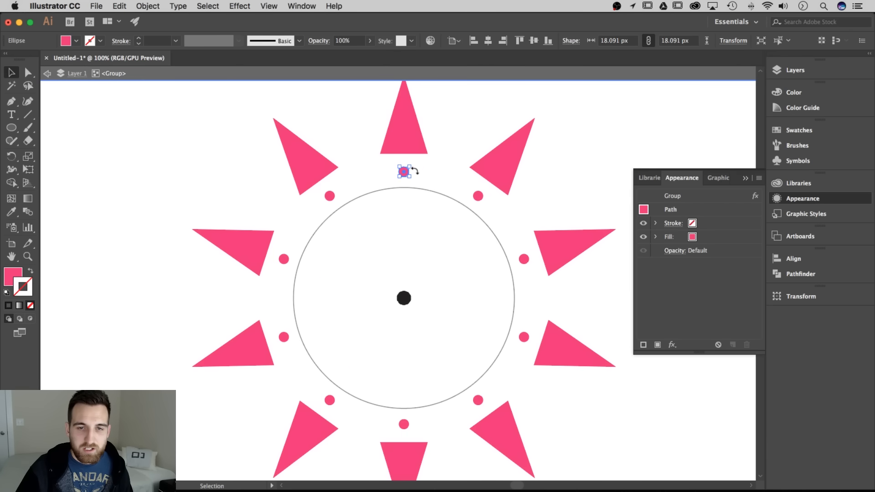
pyautogui.moveTo(332, 170)
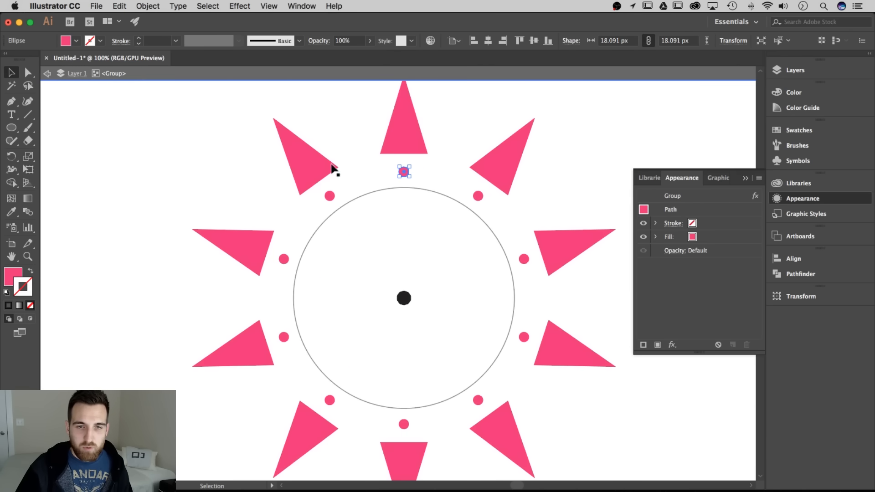
pyautogui.moveTo(407, 176)
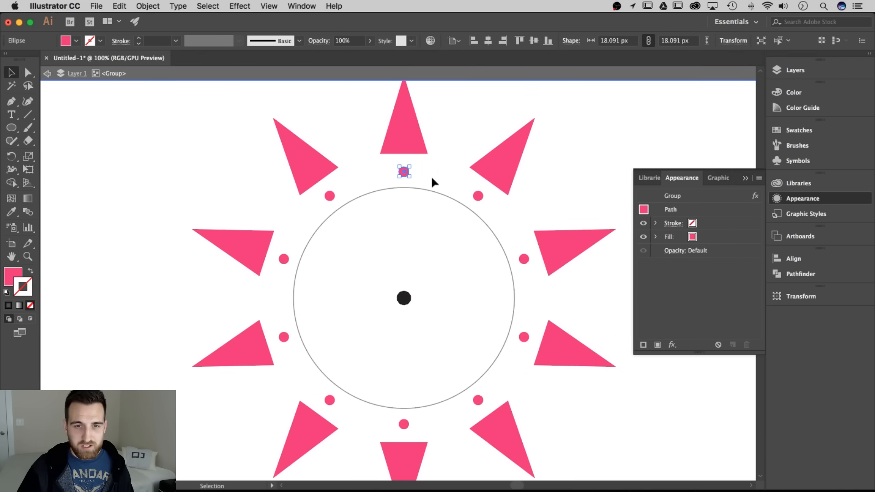
pyautogui.moveTo(399, 233)
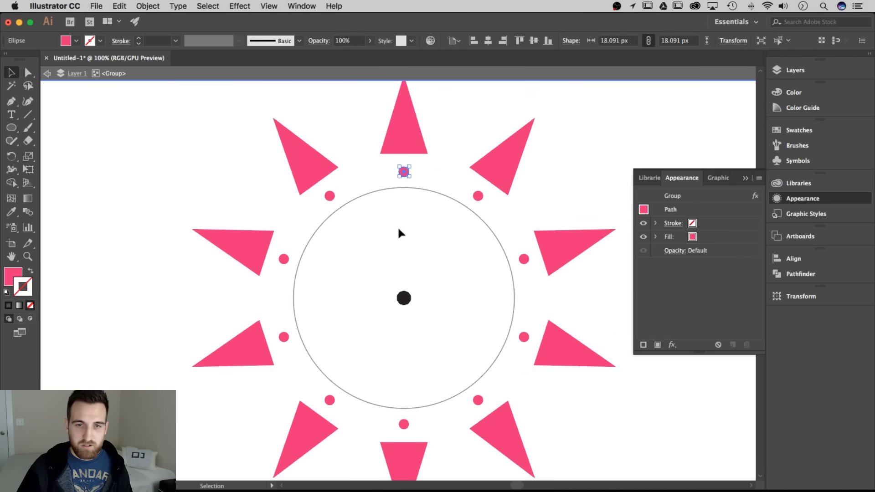
pyautogui.moveTo(410, 161)
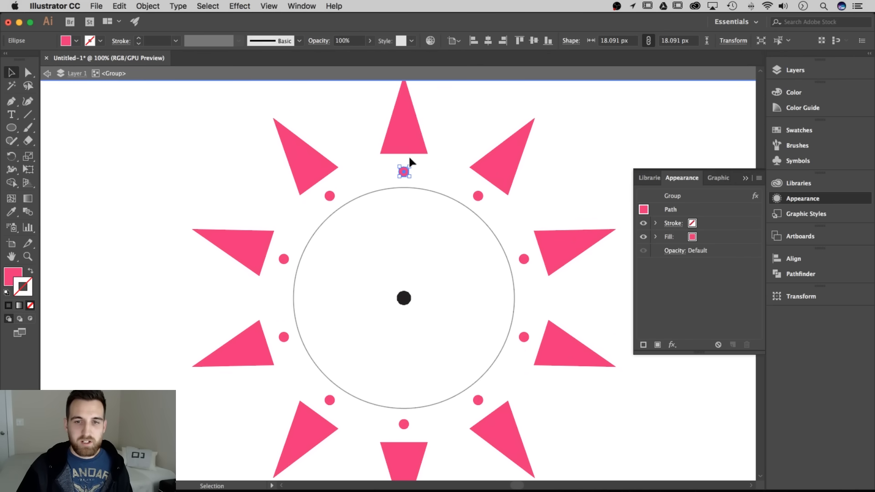
pyautogui.moveTo(406, 171)
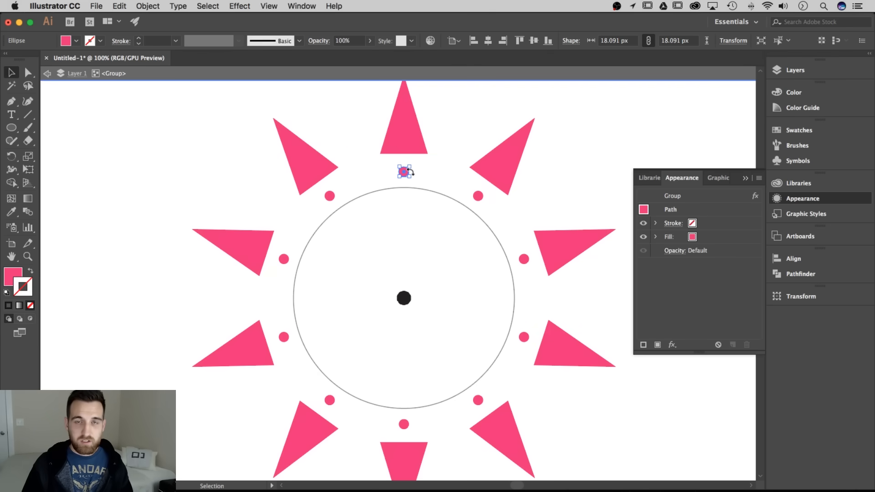
pyautogui.click(404, 171)
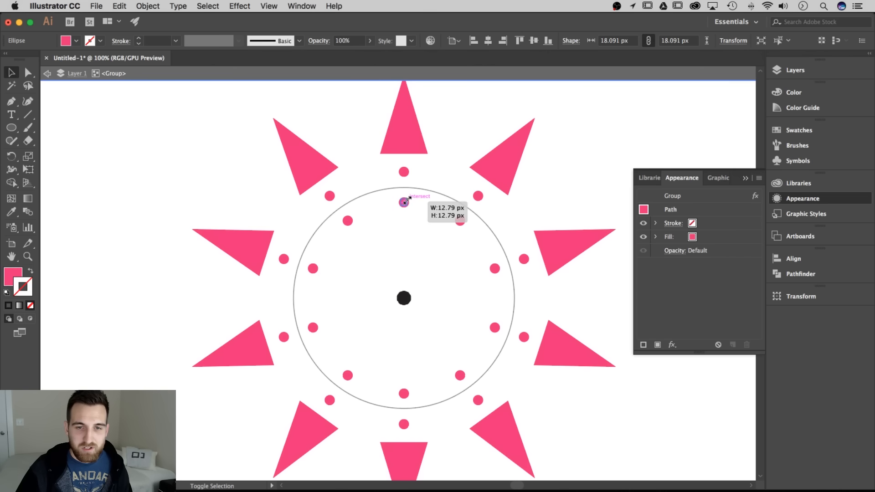
pyautogui.click(452, 219)
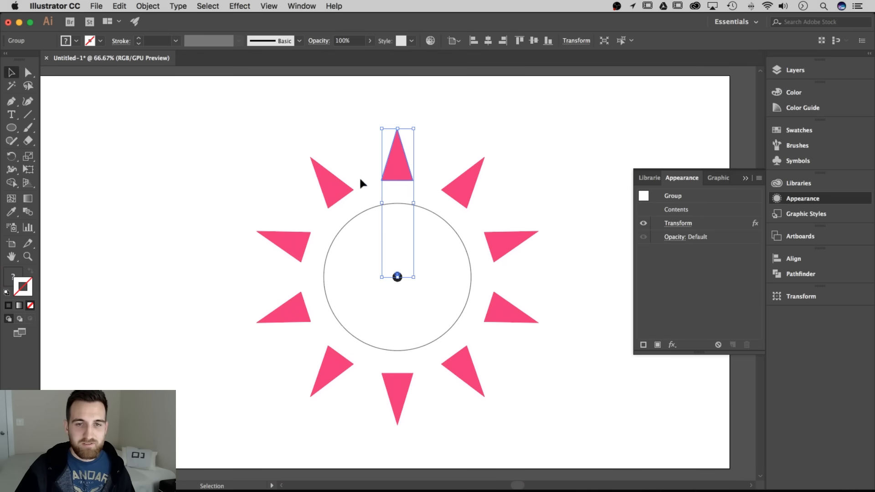
pyautogui.moveTo(516, 251)
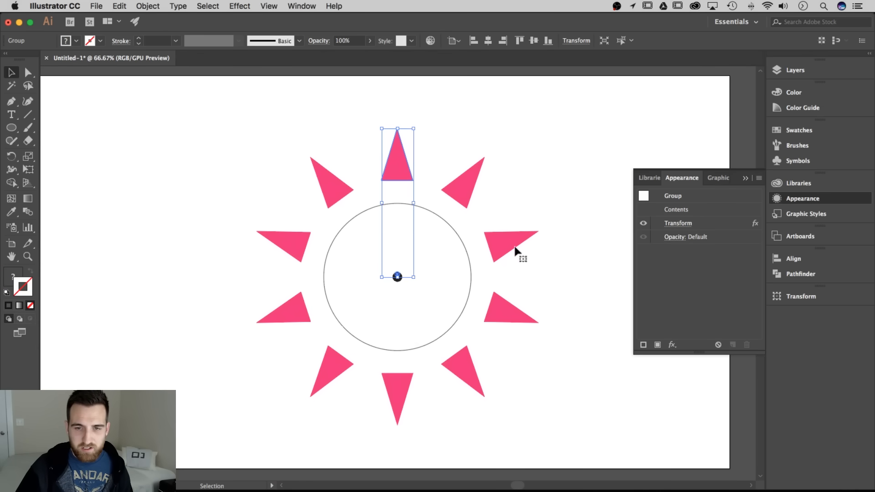
pyautogui.moveTo(500, 244)
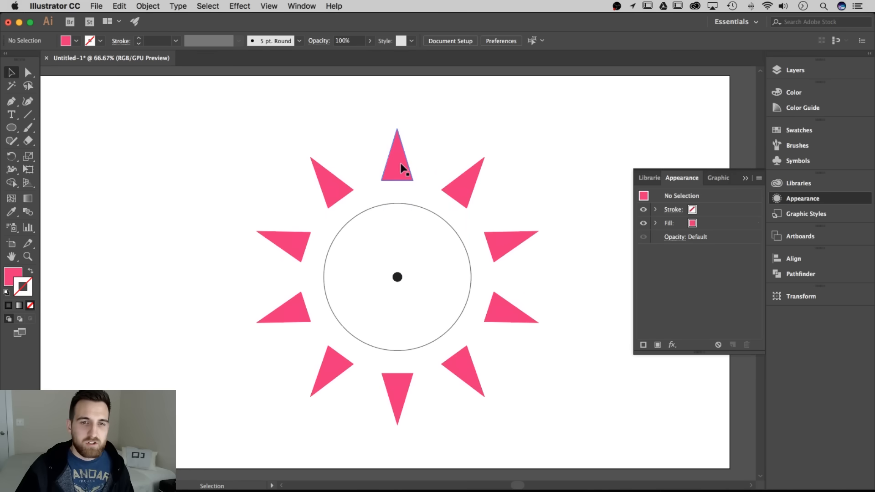
# Select the whole radial triangle arrangement and bring up its context menu
pyautogui.click(396, 156)
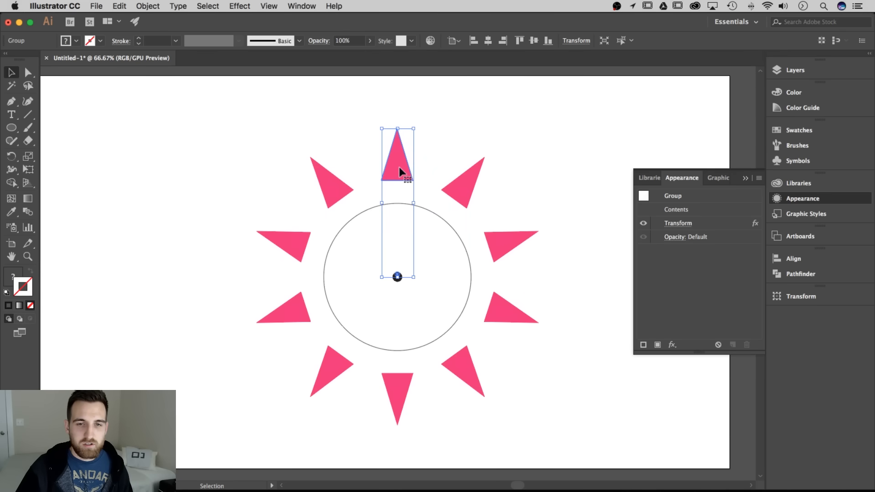
pyautogui.click(147, 6)
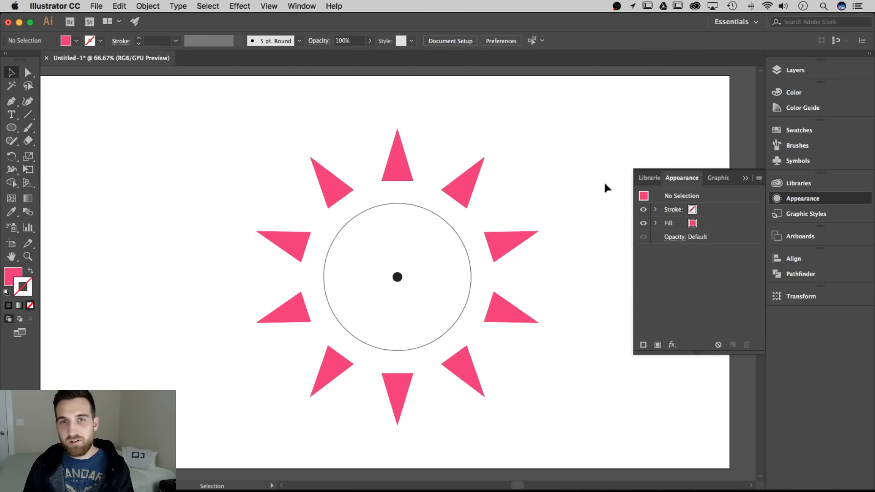
pyautogui.moveTo(462, 163)
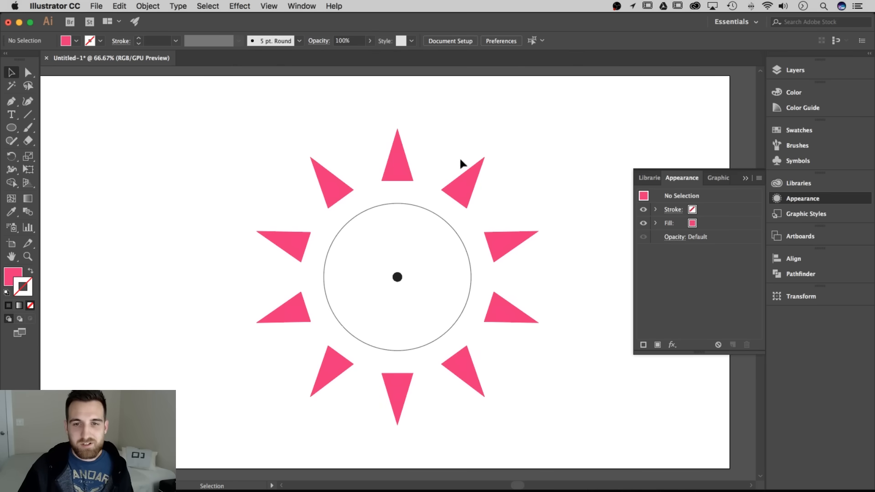
pyautogui.click(460, 184)
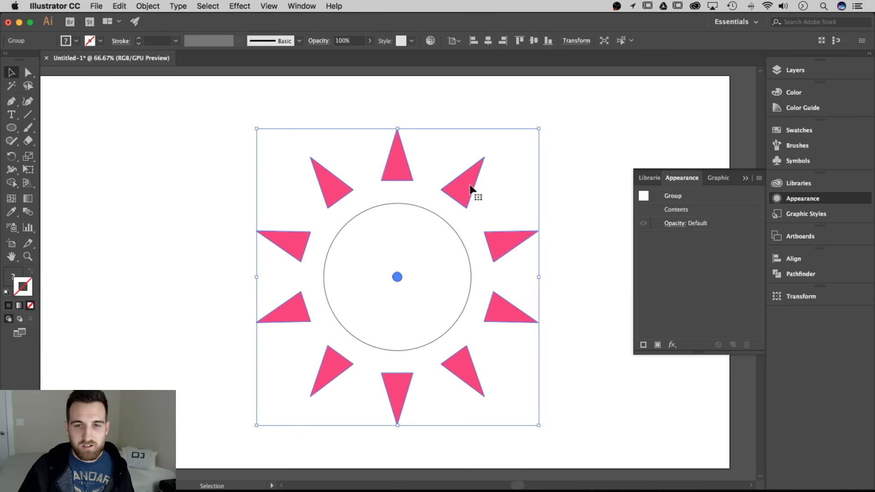
pyautogui.moveTo(569, 179)
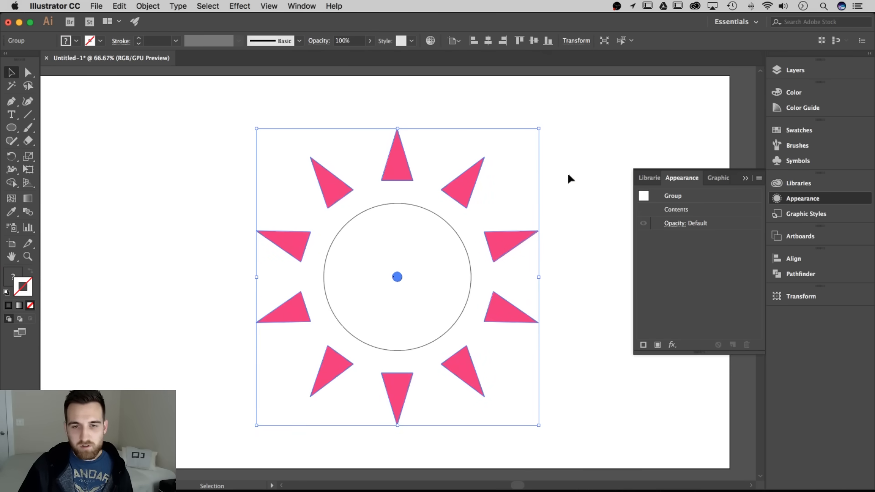
pyautogui.rightClick(402, 176)
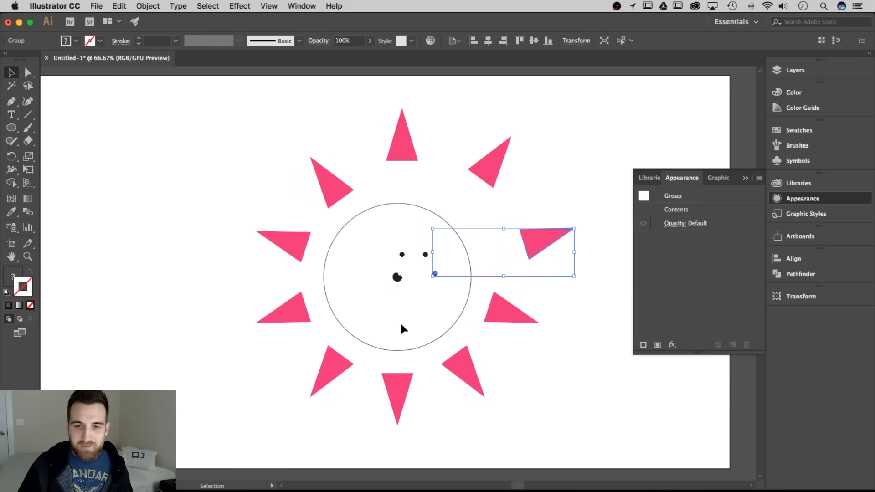
pyautogui.click(429, 273)
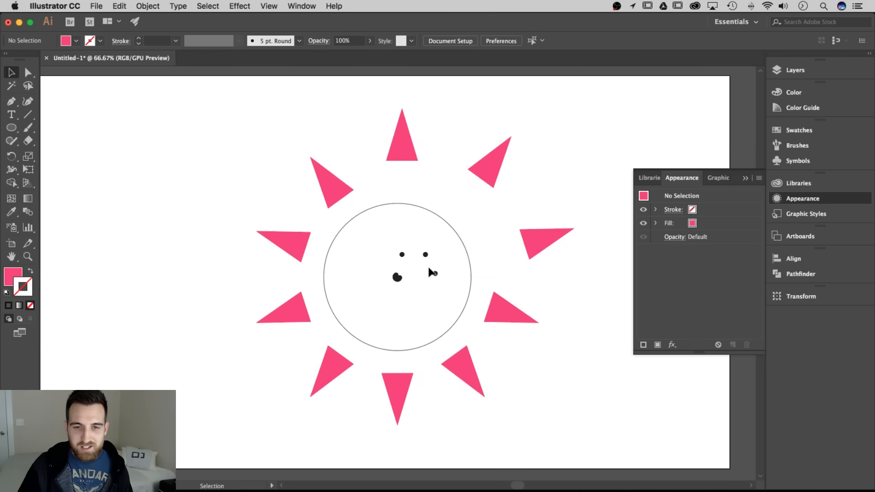
# Ungroup the triangle arrangement and delete the black centre dot
pyautogui.click(397, 151)
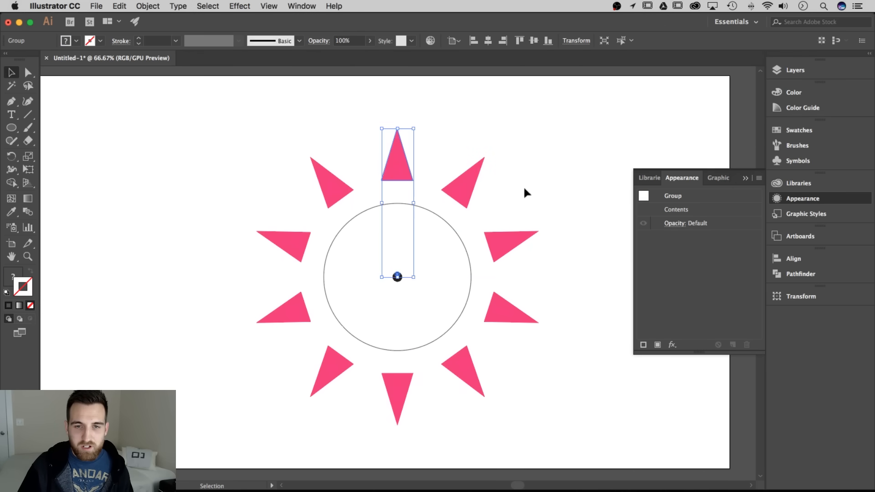
pyautogui.click(223, 411)
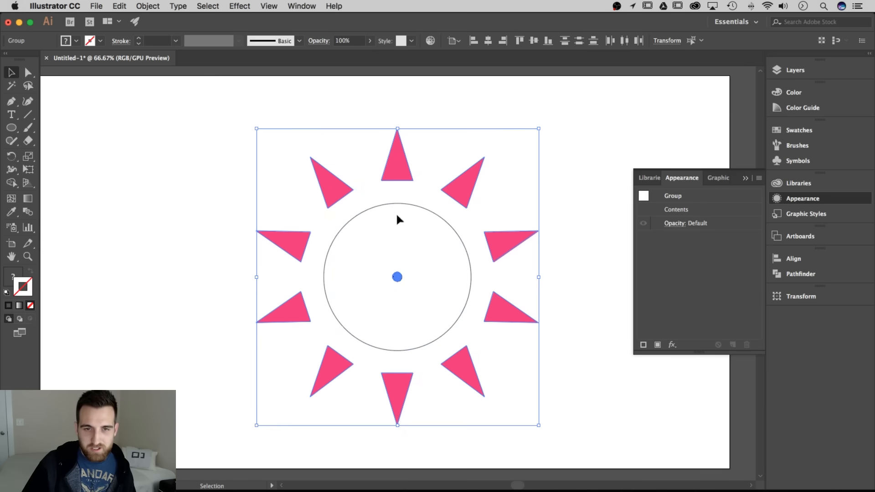
pyautogui.moveTo(483, 194)
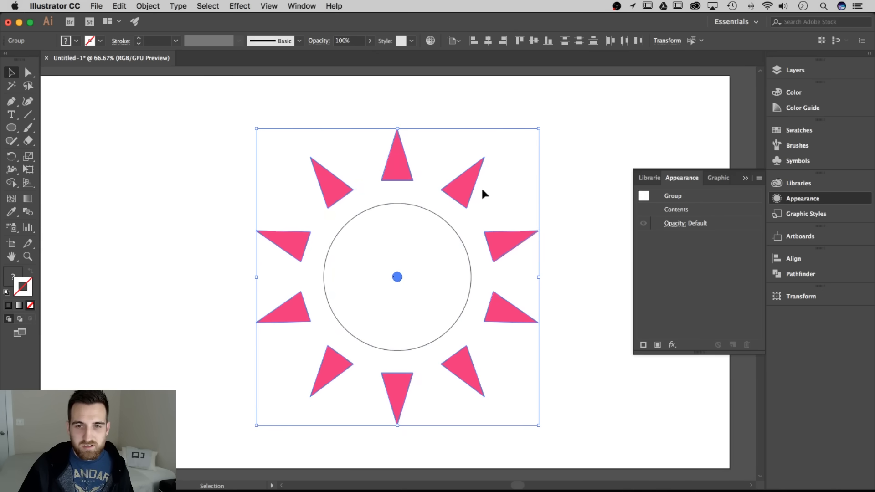
pyautogui.rightClick(396, 162)
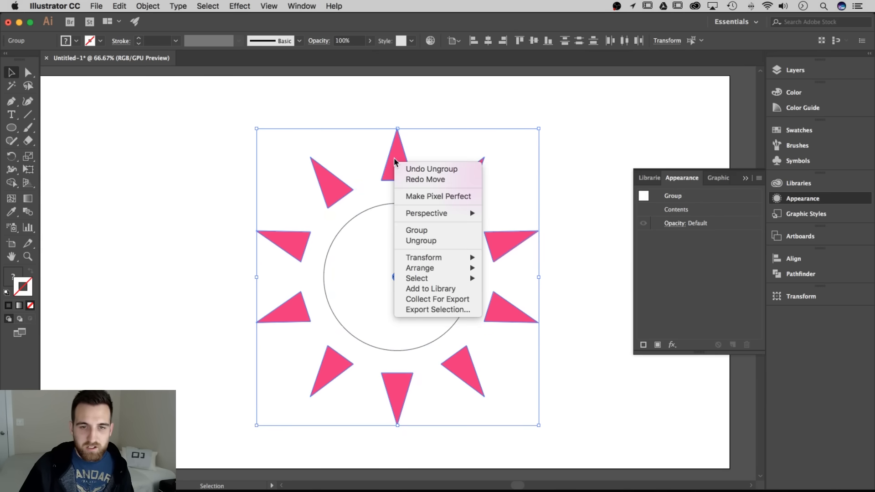
pyautogui.moveTo(421, 240)
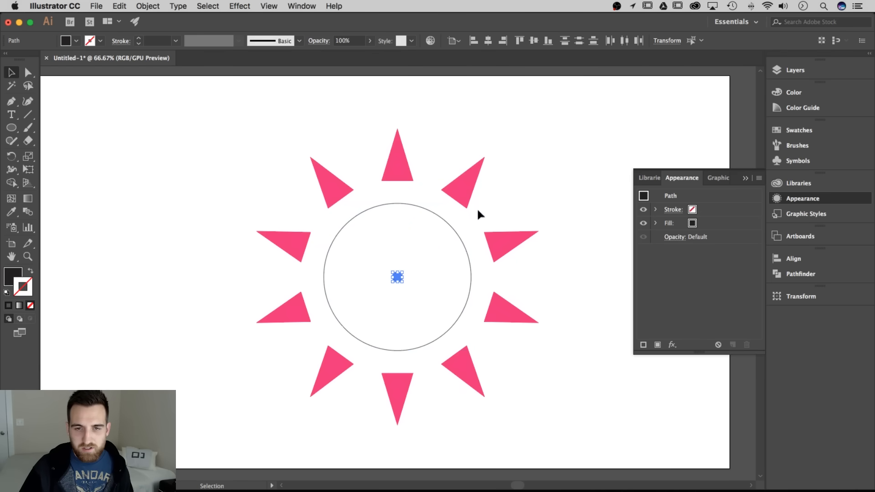
pyautogui.click(527, 178)
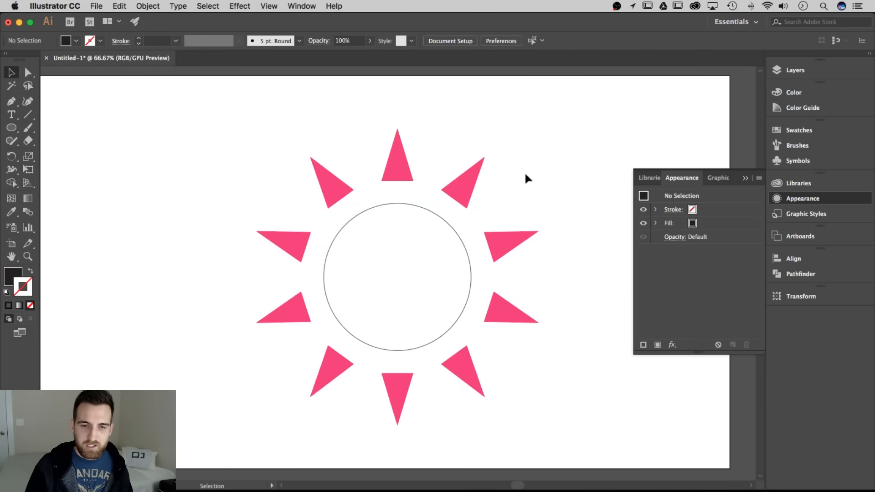
pyautogui.moveTo(558, 173)
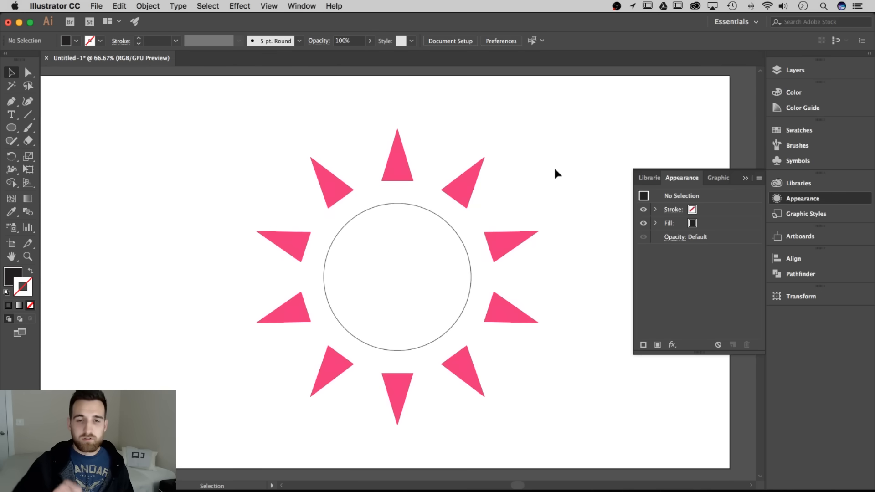
pyautogui.moveTo(543, 173)
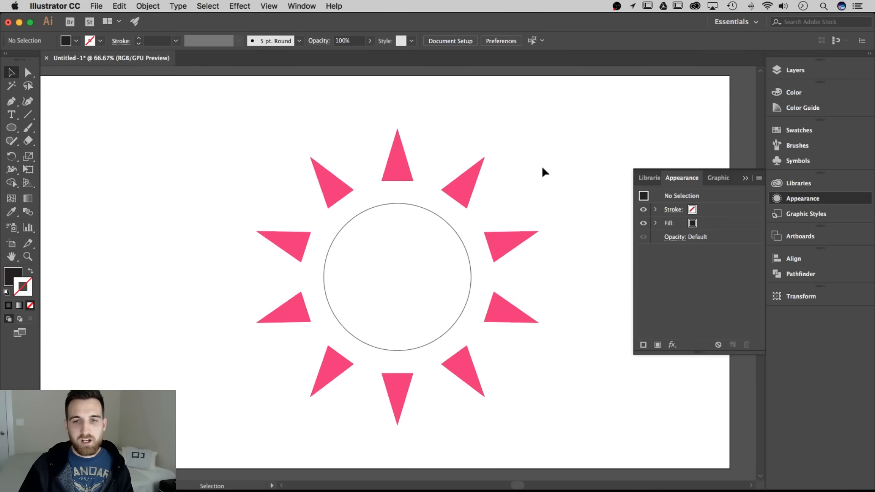
pyautogui.moveTo(557, 175)
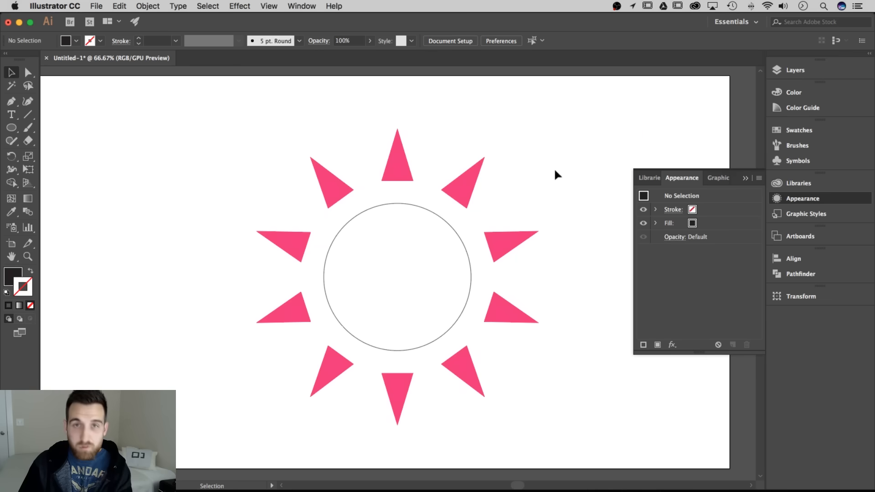